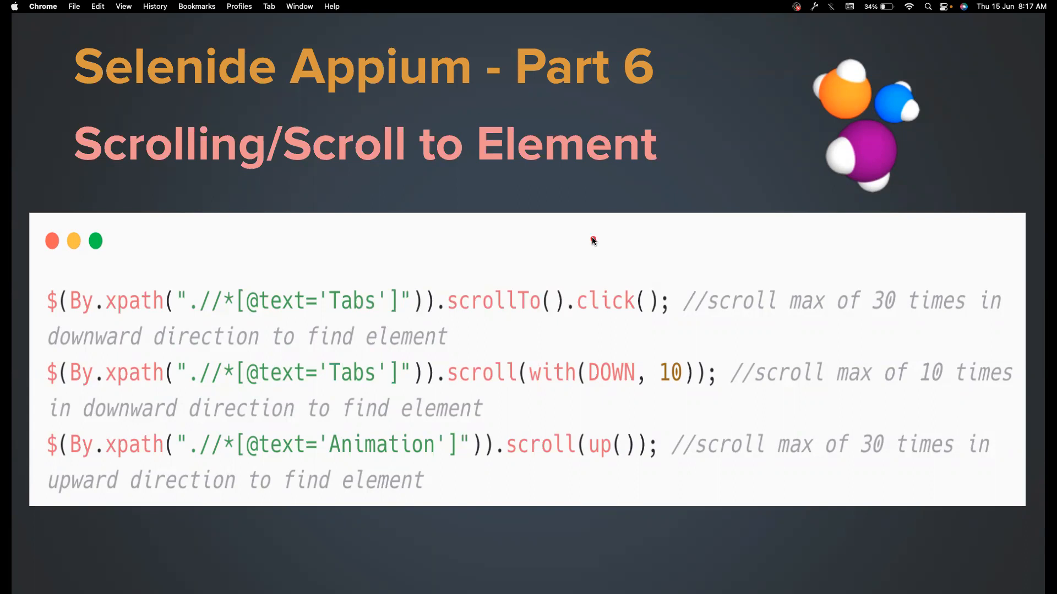
{"action": "mouse_move", "coordinate": [592, 241]}
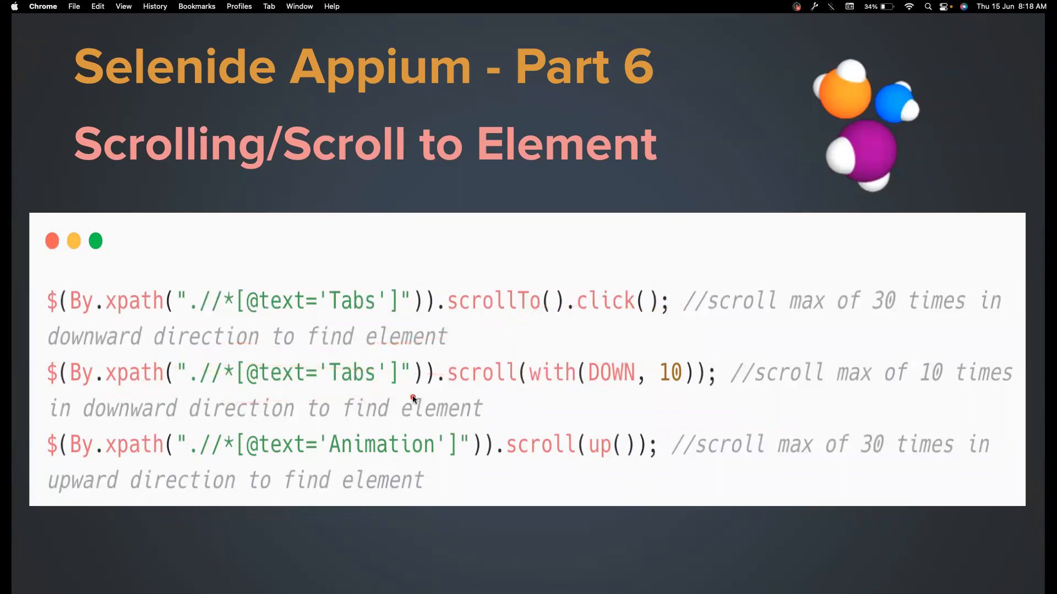
{"action": "mouse_move", "coordinate": [550, 355]}
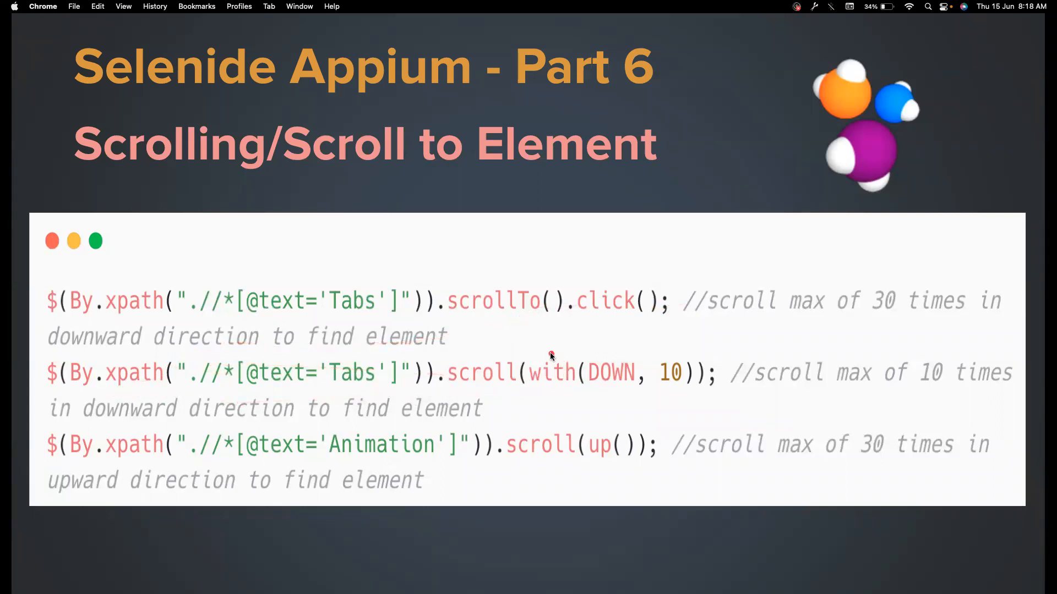
{"action": "mouse_move", "coordinate": [632, 355]}
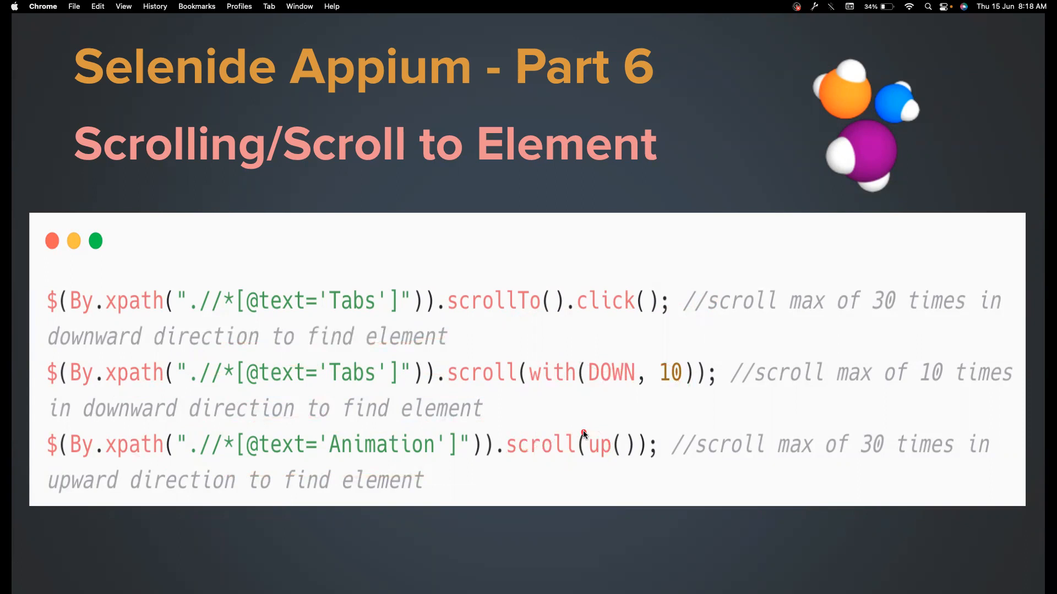
{"action": "mouse_move", "coordinate": [647, 385]}
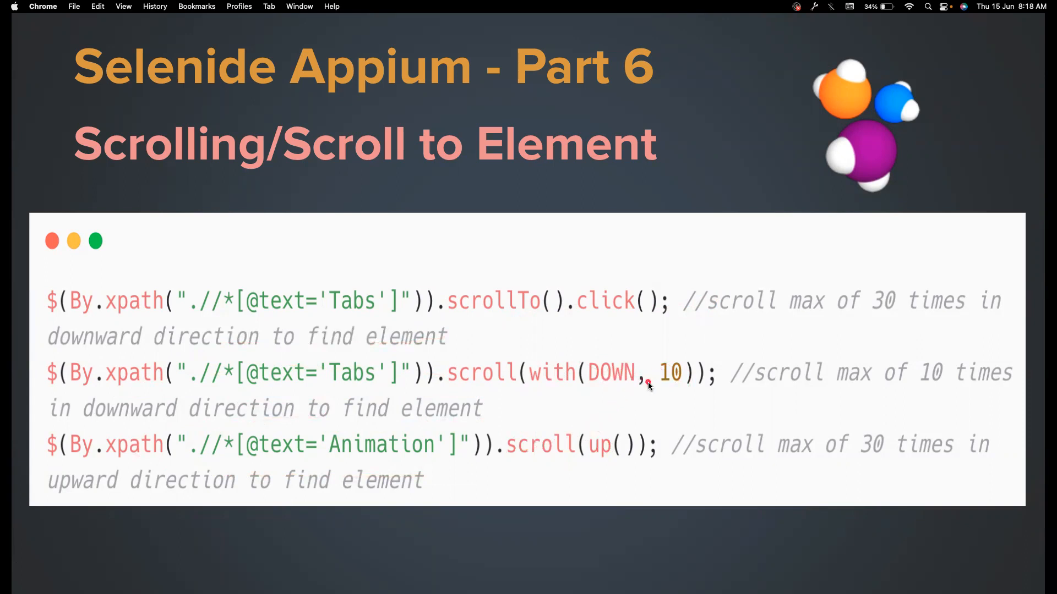
{"action": "mouse_move", "coordinate": [634, 434]}
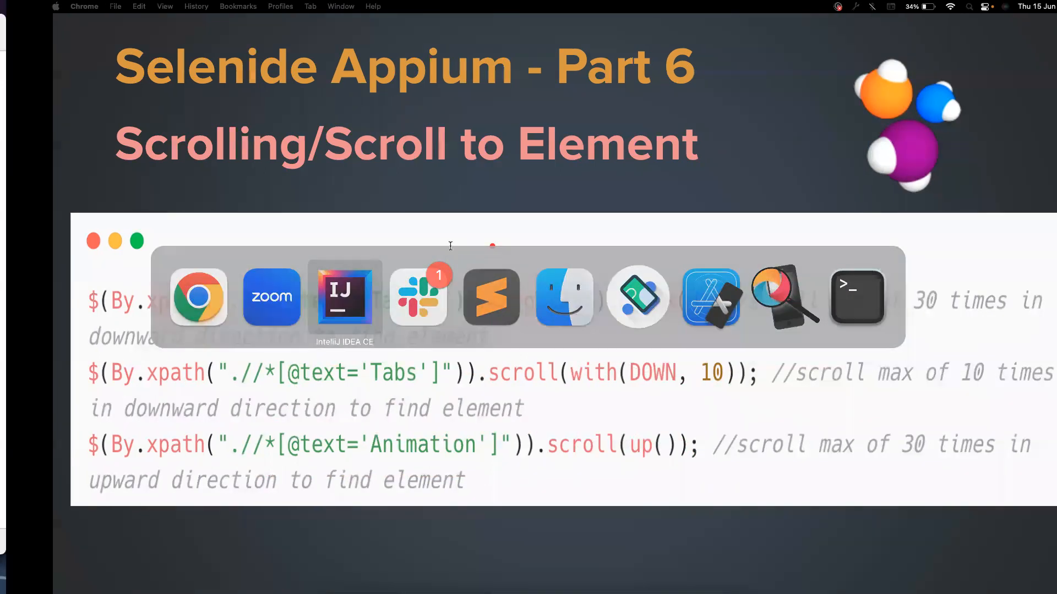
Launch My Demo App in the emulator, scroll its product list to the copyright footer, and move the emulator aside
{"action": "left_click", "coordinate": [344, 298]}
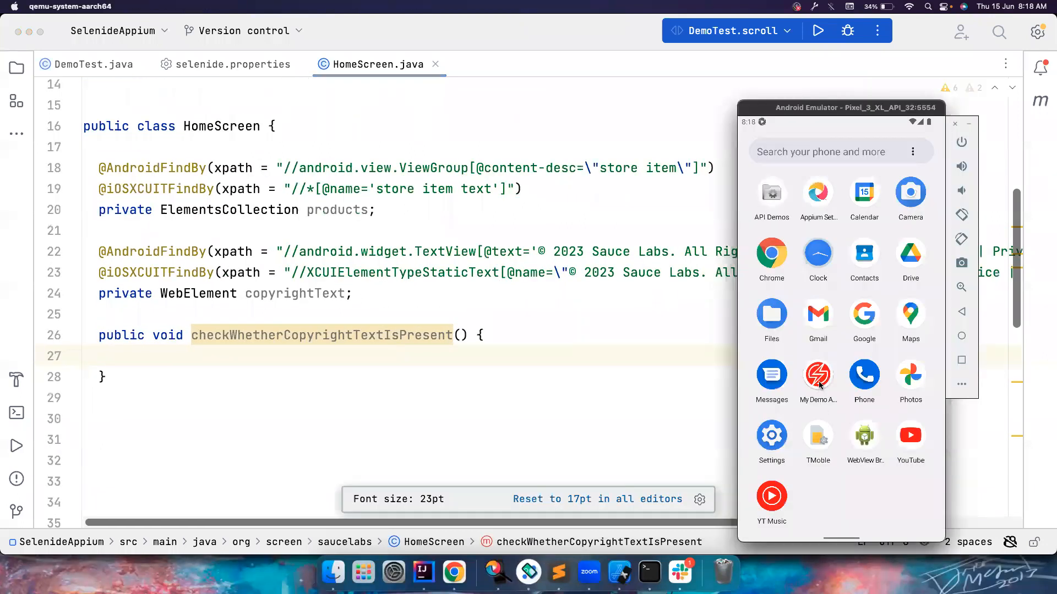
{"action": "left_click", "coordinate": [817, 374]}
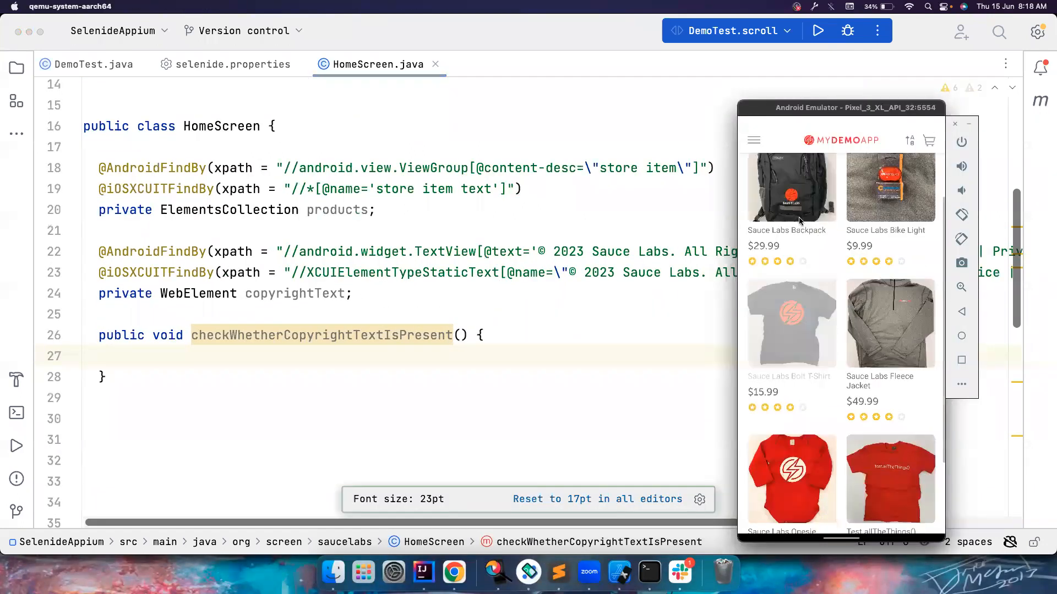
{"action": "scroll", "scroll_direction": "down", "scroll_amount": 3}
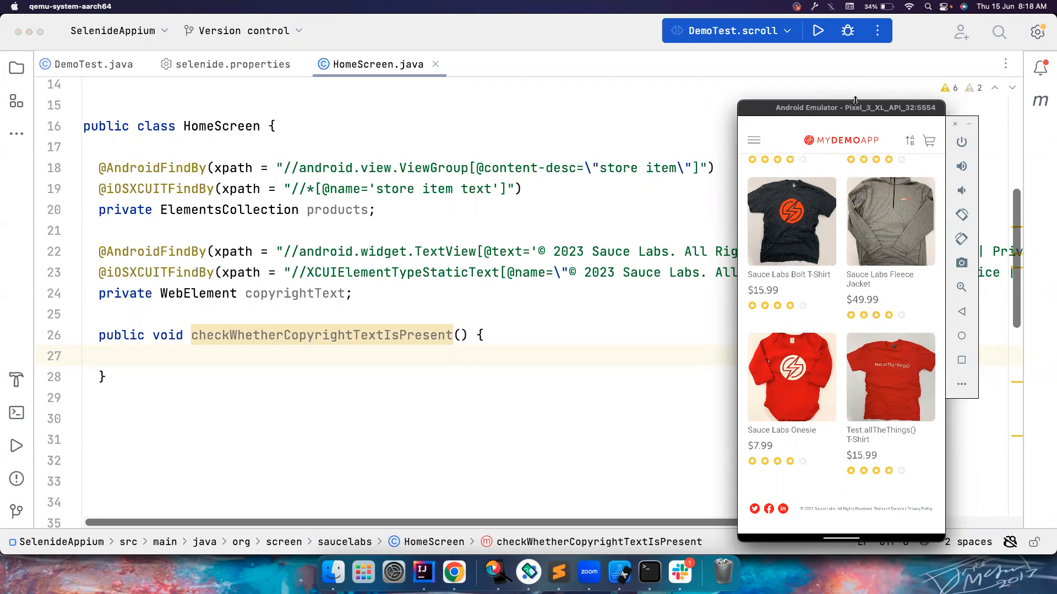
{"action": "left_click_drag", "start_coordinate": [854, 107], "coordinate": [783, 74]}
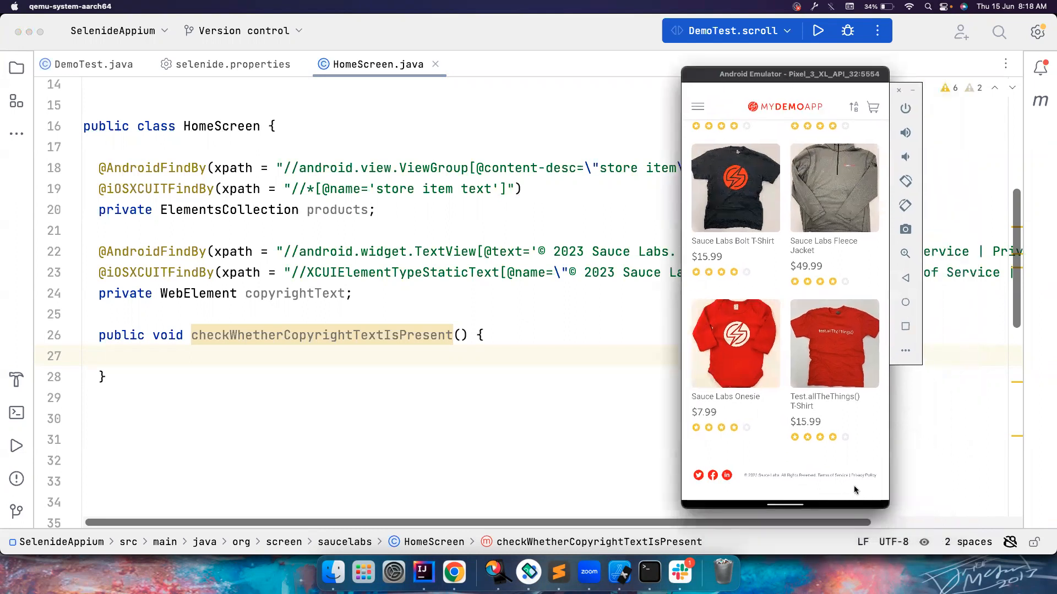
{"action": "mouse_move", "coordinate": [765, 449]}
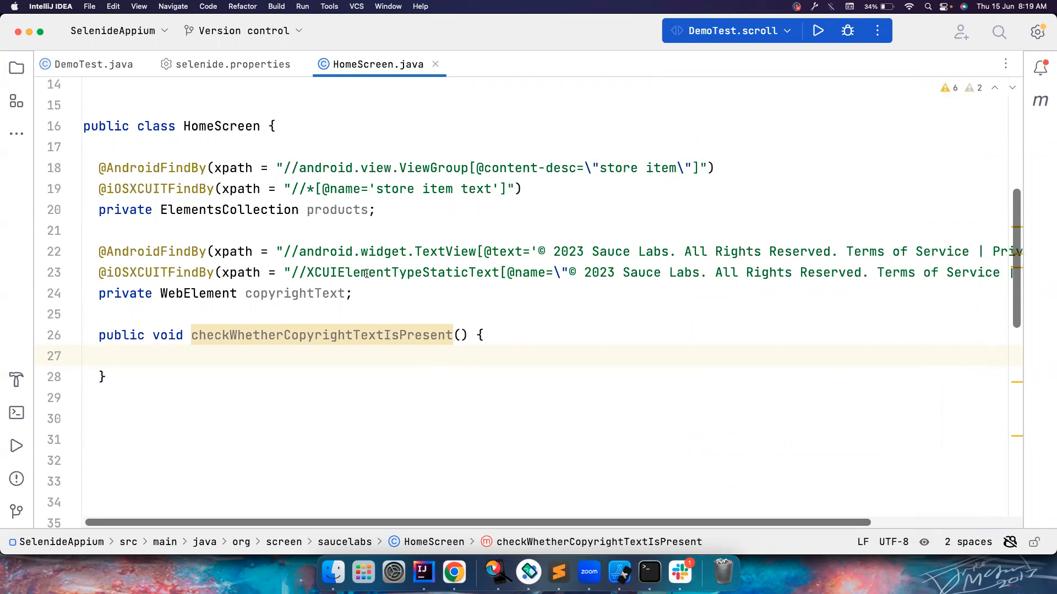
Write $(copyrightText).scrollTo().shouldBe(Condition.visible); inside checkWhetherCopyrightTextIsPresent in HomeScreen.java
{"action": "left_click", "coordinate": [93, 64]}
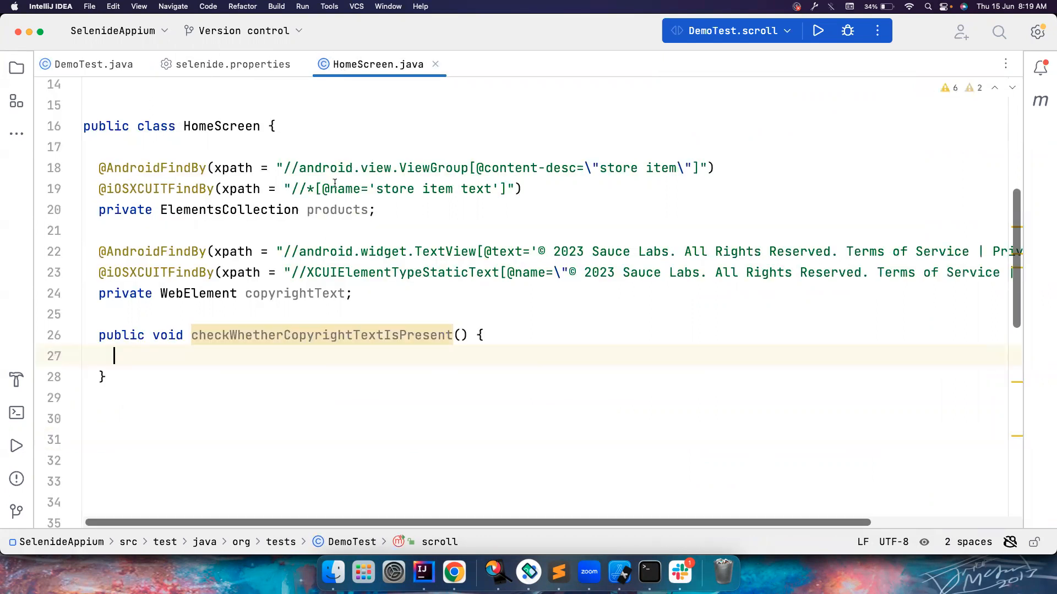
{"action": "type", "text": "$"}
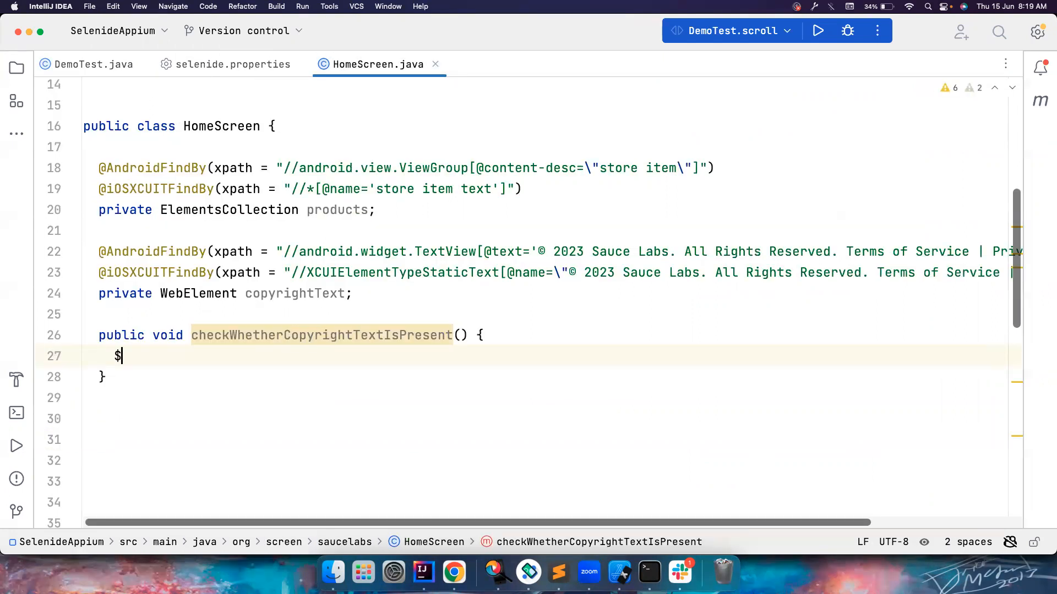
{"action": "type", "text": "()"}
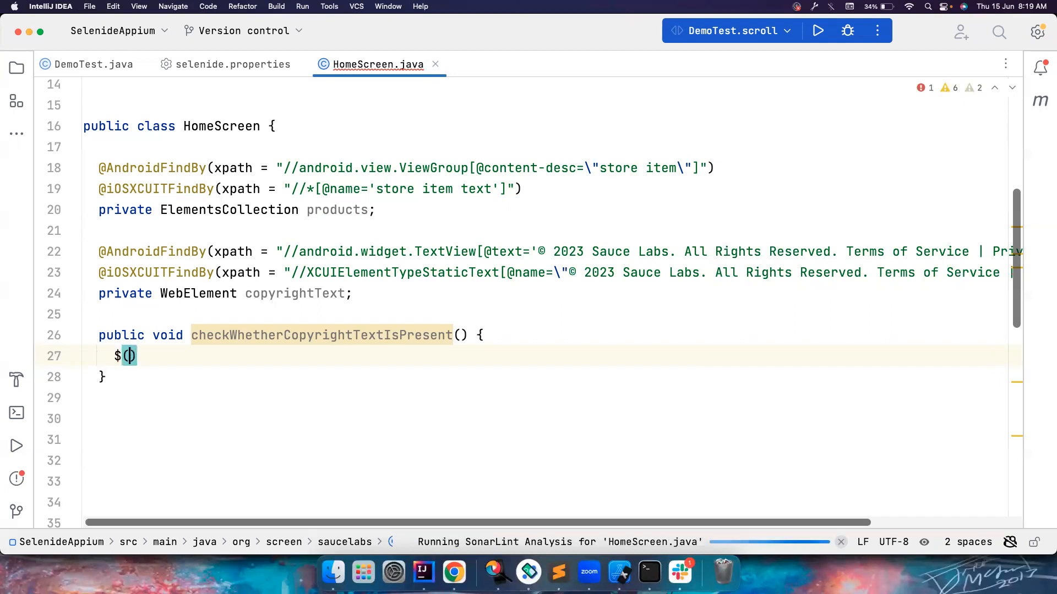
{"action": "type", "text": "copyrightText"}
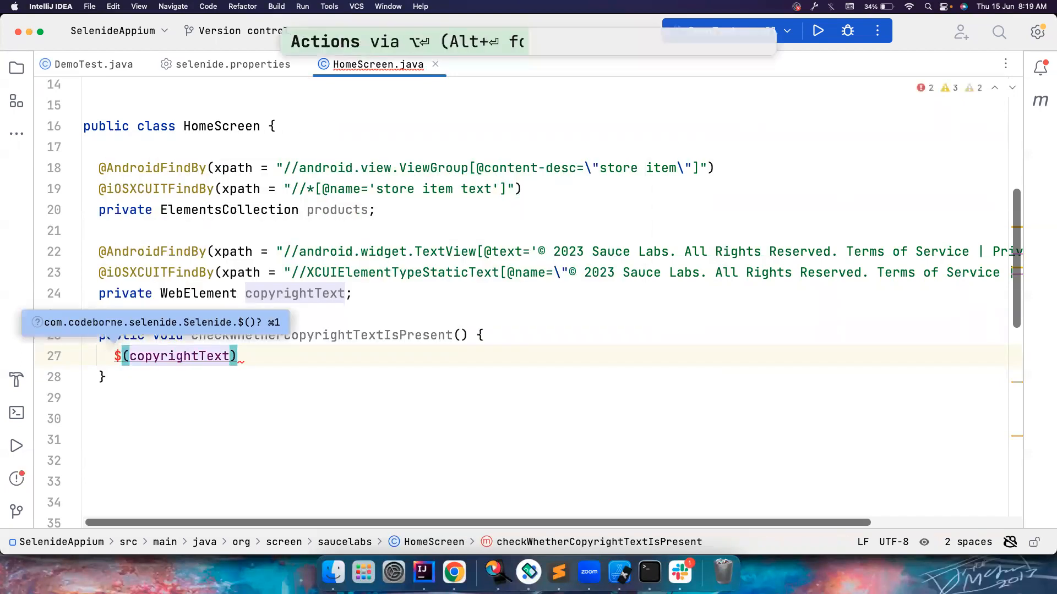
{"action": "type", "text": "."}
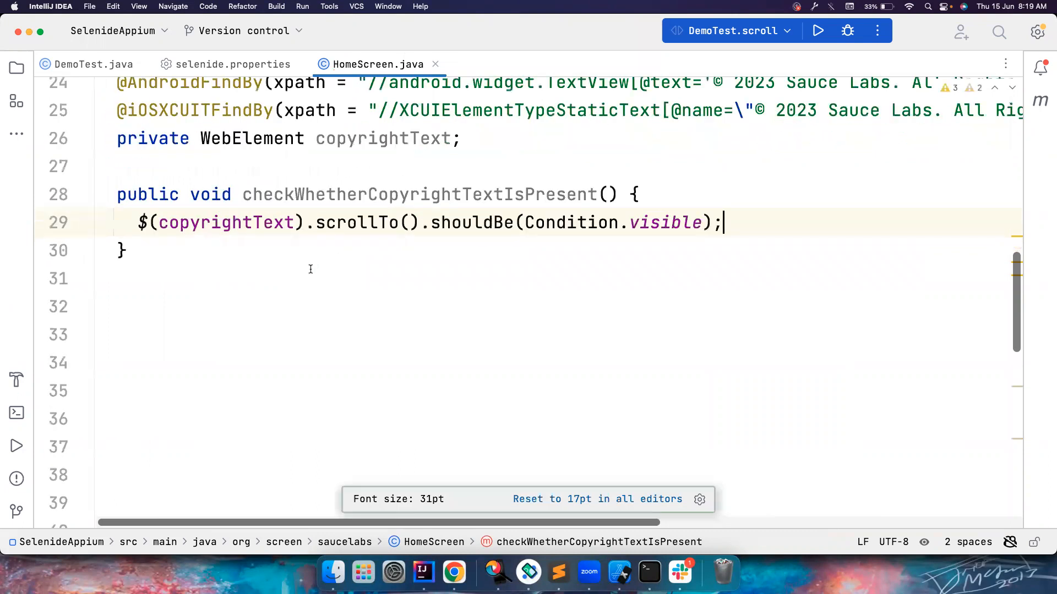
{"action": "scroll", "scroll_direction": "down", "scroll_amount": 3}
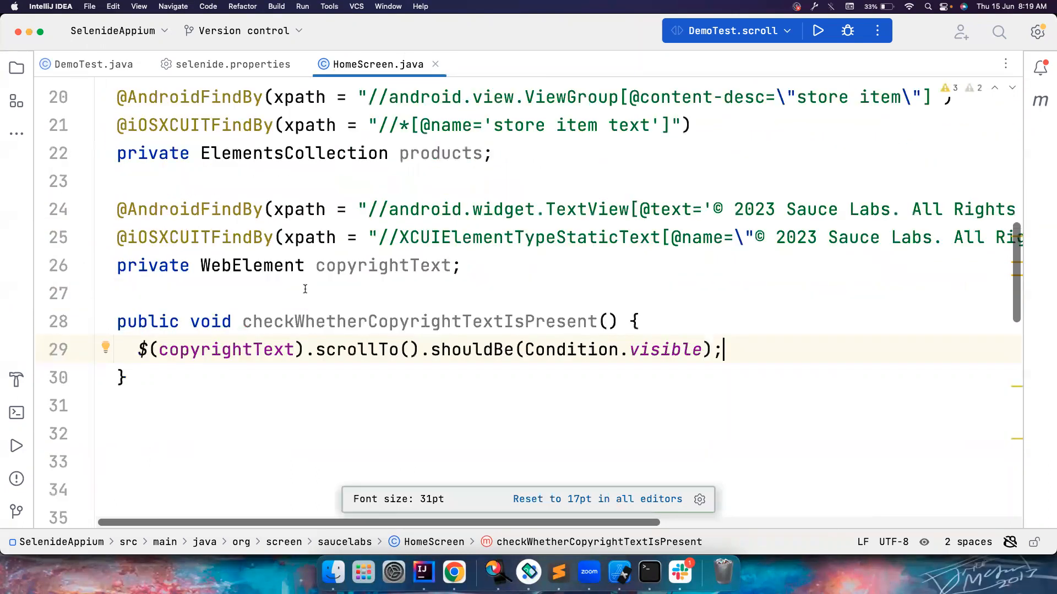
Add homeScreen.checkWhetherCopyrightTextIsPresent(); to the scroll() test in DemoTest.java
{"action": "left_click", "coordinate": [93, 64]}
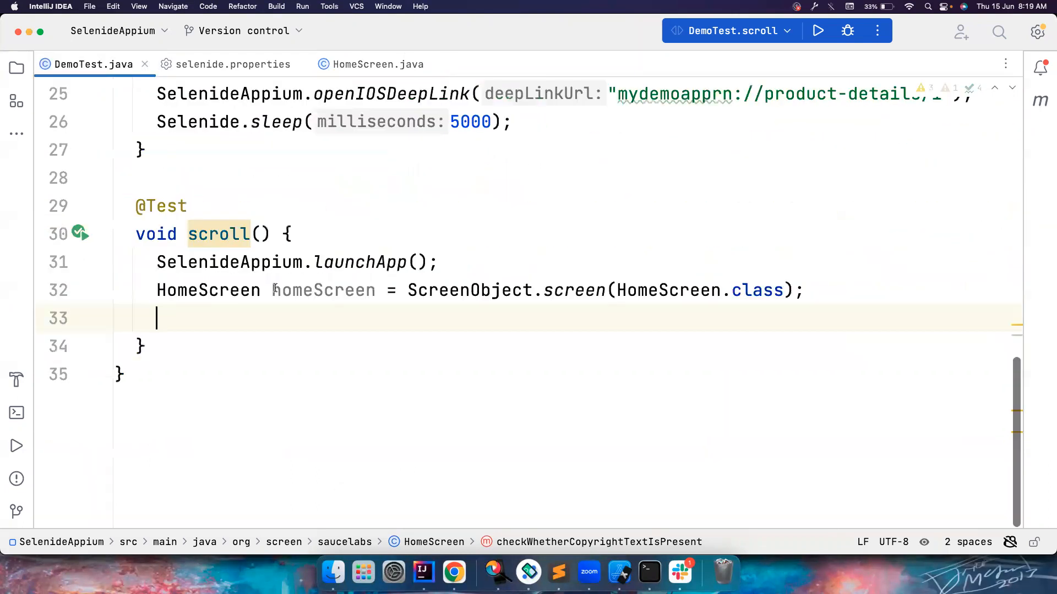
{"action": "type", "text": "homeScreen."}
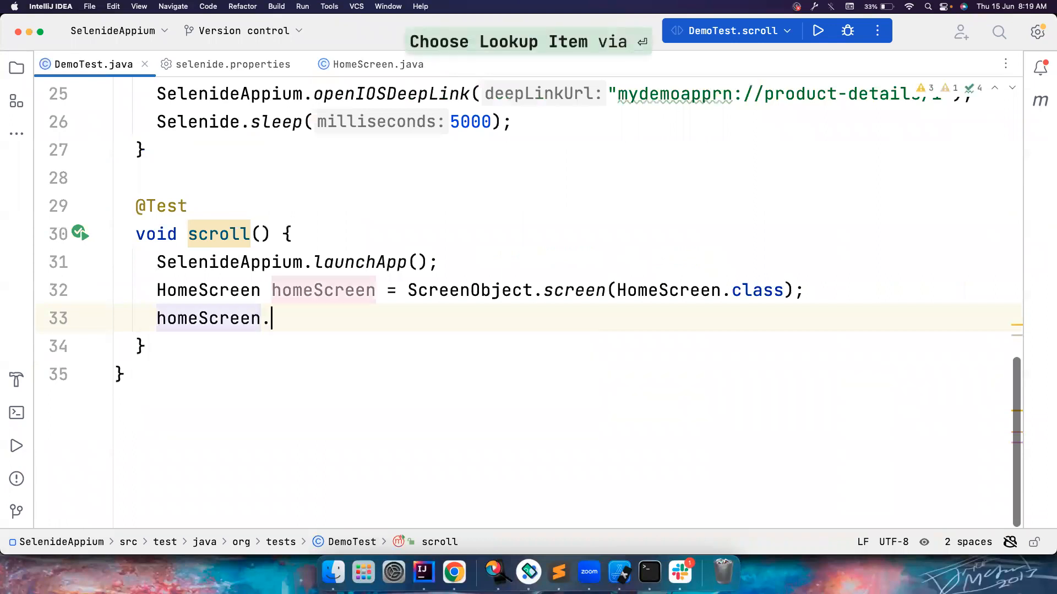
{"action": "type", "text": "c"}
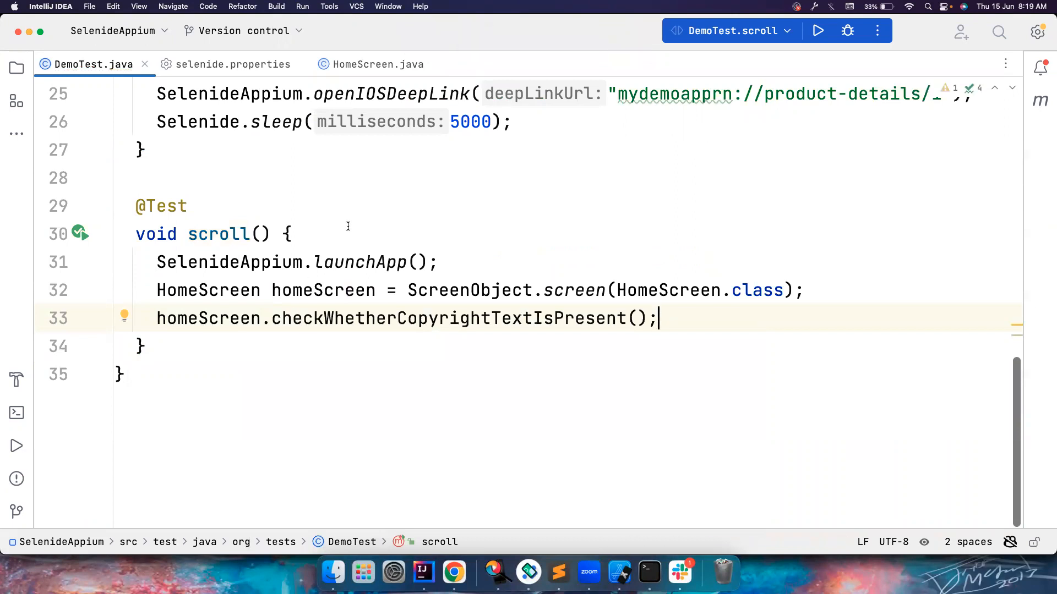
Select SauceLabAndroidAppProvider in selenide.properties, run scroll() to pass on Android, and return to the properties file
{"action": "left_click", "coordinate": [232, 64]}
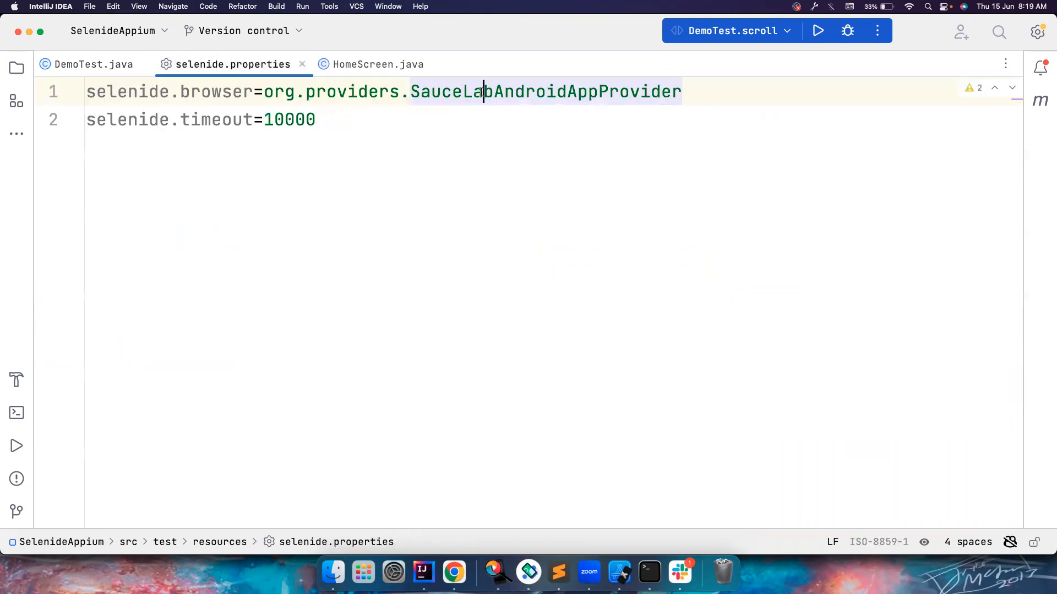
{"action": "double_click", "coordinate": [546, 91]}
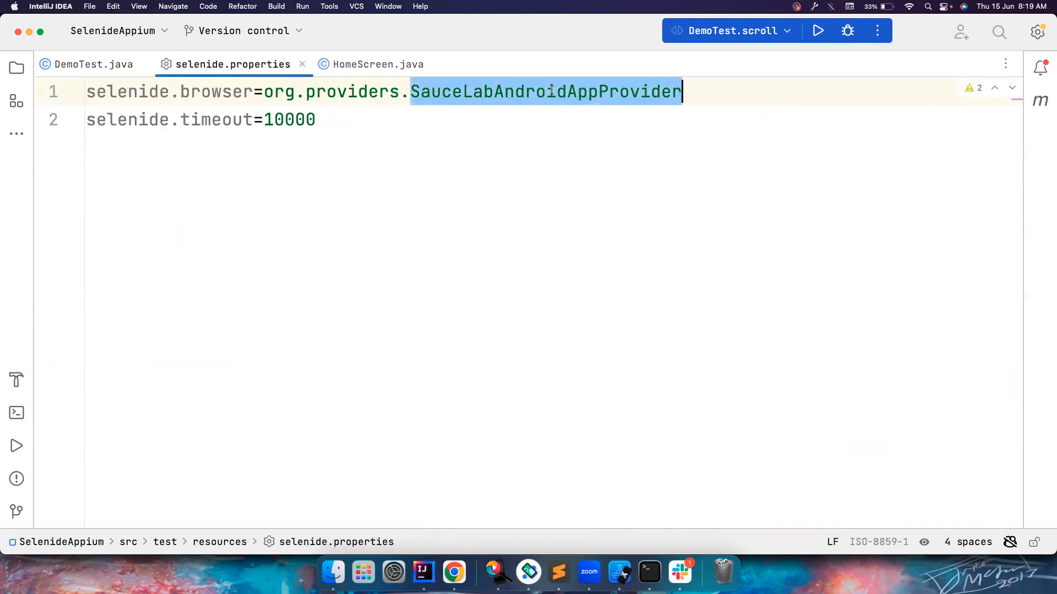
{"action": "left_click", "coordinate": [93, 64]}
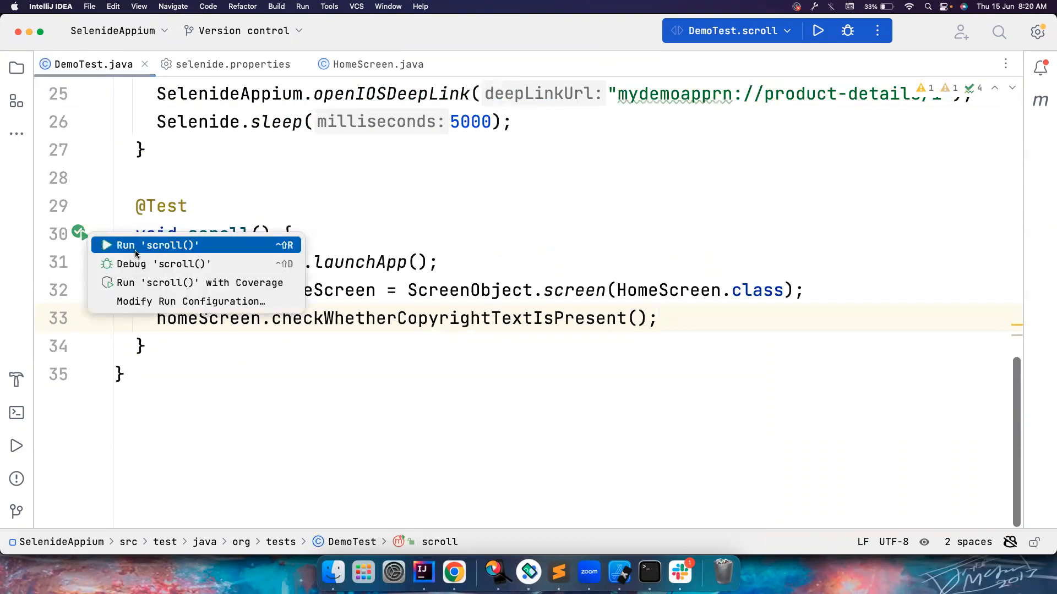
{"action": "left_click", "coordinate": [158, 245]}
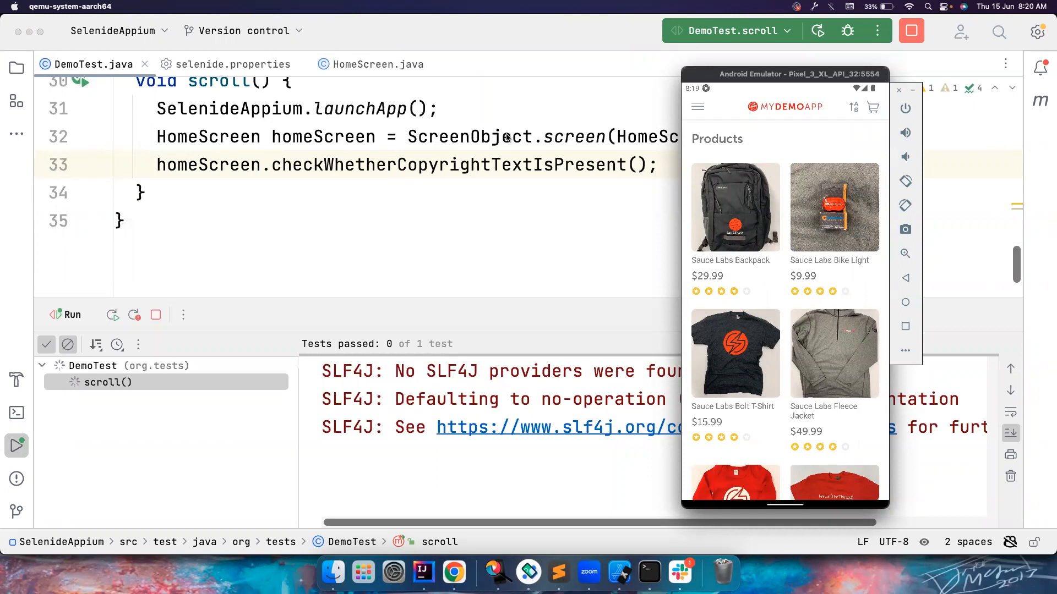
{"action": "scroll", "scroll_direction": "down", "scroll_amount": 3}
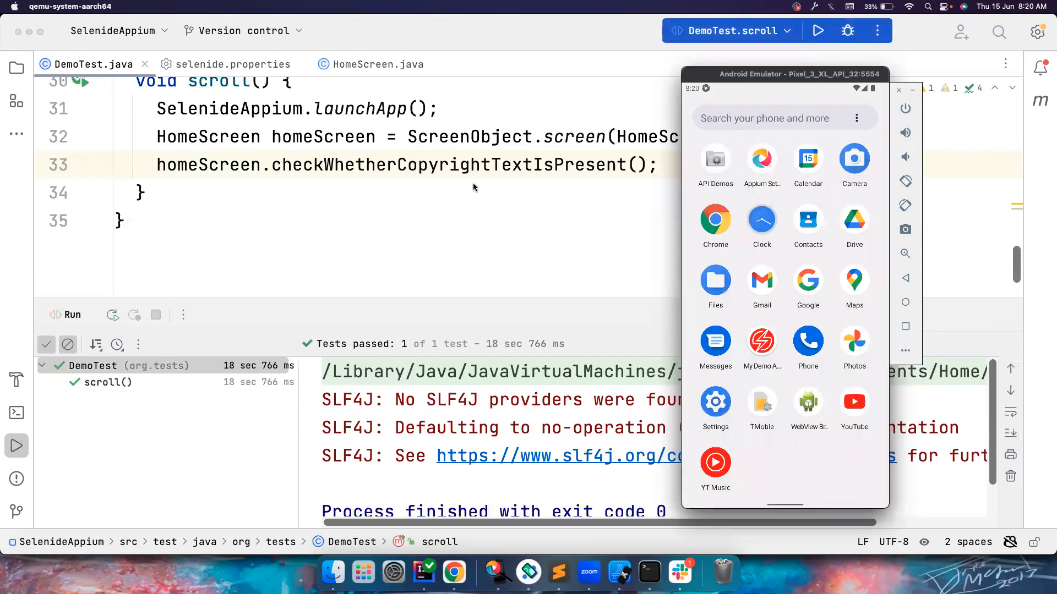
{"action": "left_click", "coordinate": [232, 64]}
{"action": "type", "text": "selenide.browser=org.providers.Sa"}
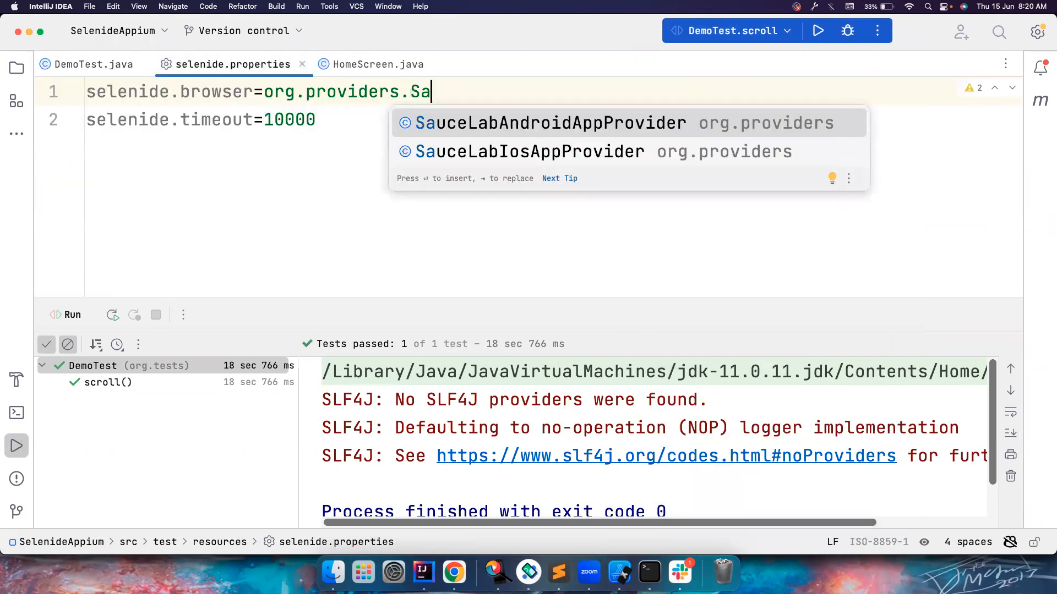
Choose SauceLabIosAppProvider, rerun scroll(), and watch it execute in the iPhone Simulator
{"action": "left_click", "coordinate": [92, 63]}
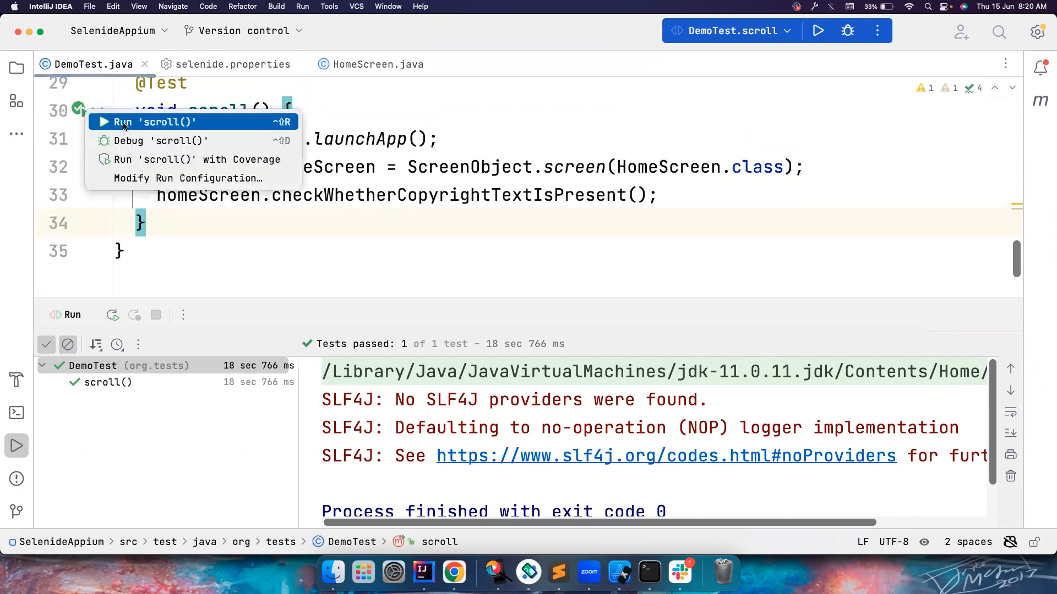
{"action": "left_click", "coordinate": [155, 123]}
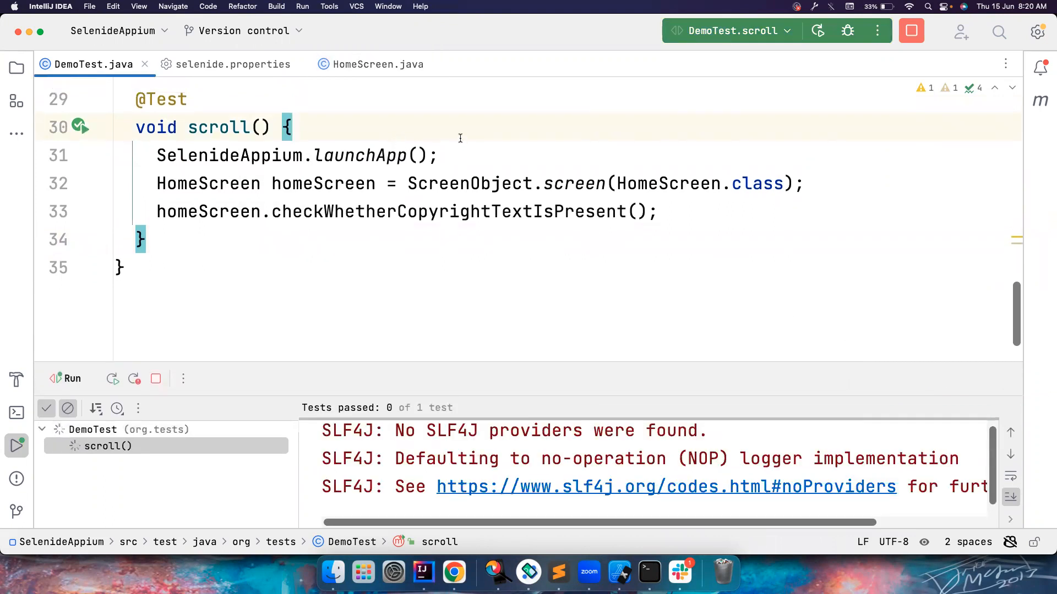
{"action": "mouse_move", "coordinate": [619, 573]}
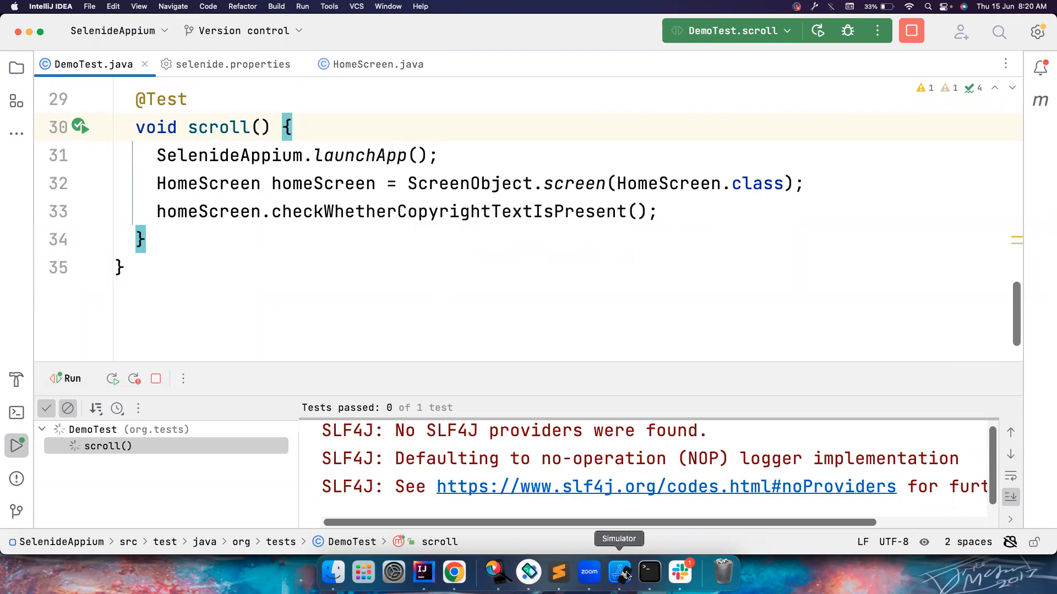
{"action": "left_click", "coordinate": [618, 572]}
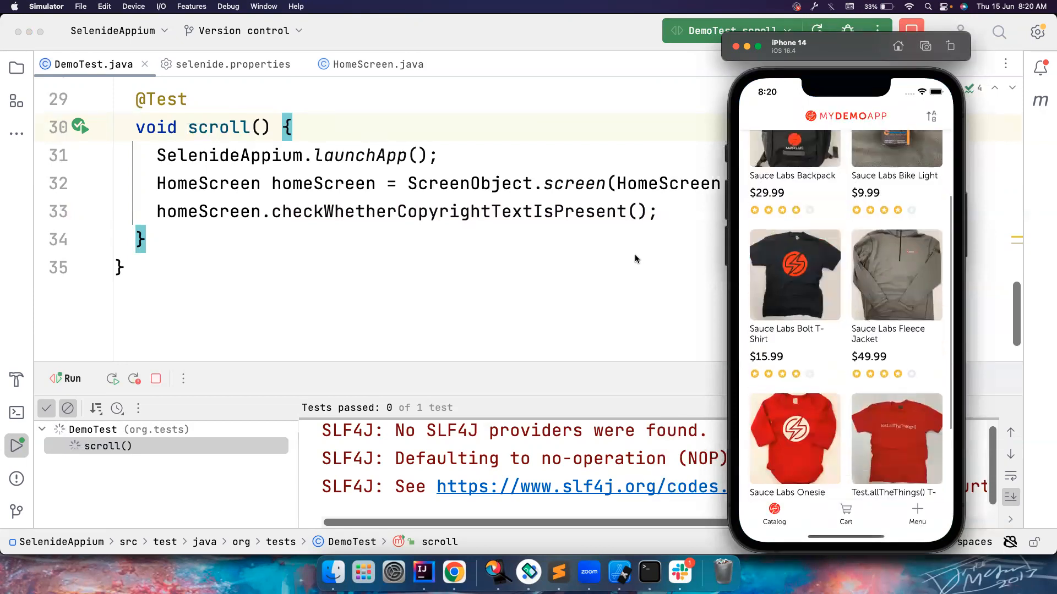
{"action": "scroll", "scroll_direction": "down", "scroll_amount": 3}
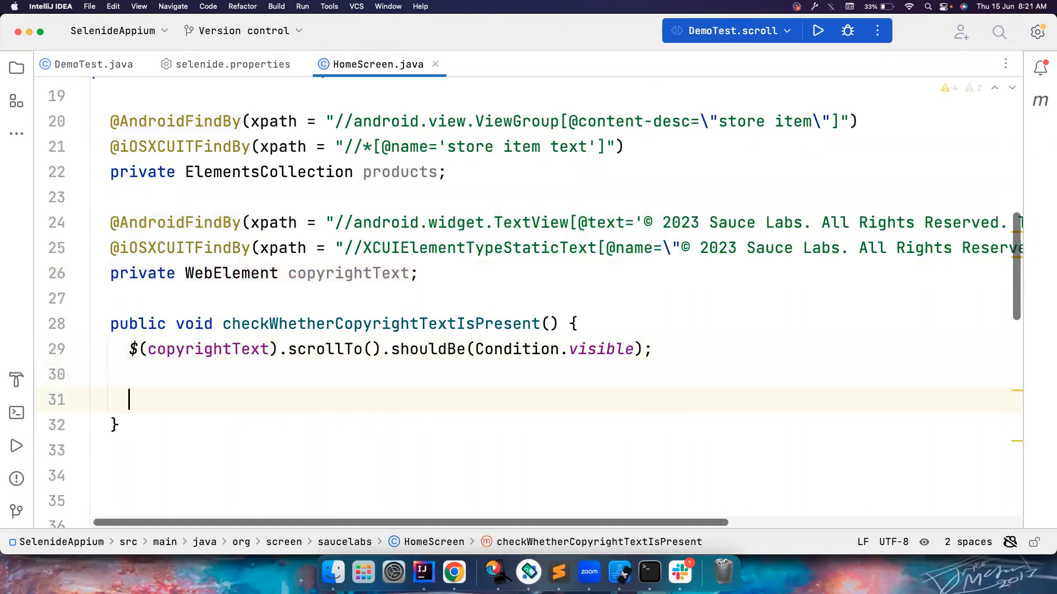
Add the comment lines //SelenideELement and //SelenideAppiumElement inside the copyright check method
{"action": "type", "text": "//S"}
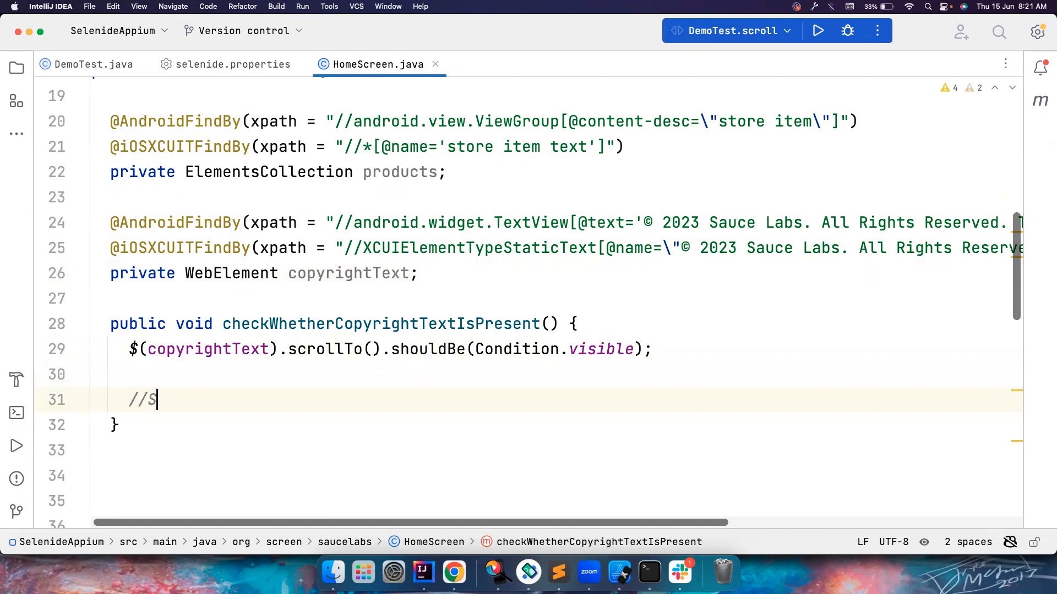
{"action": "type", "text": "elenid"}
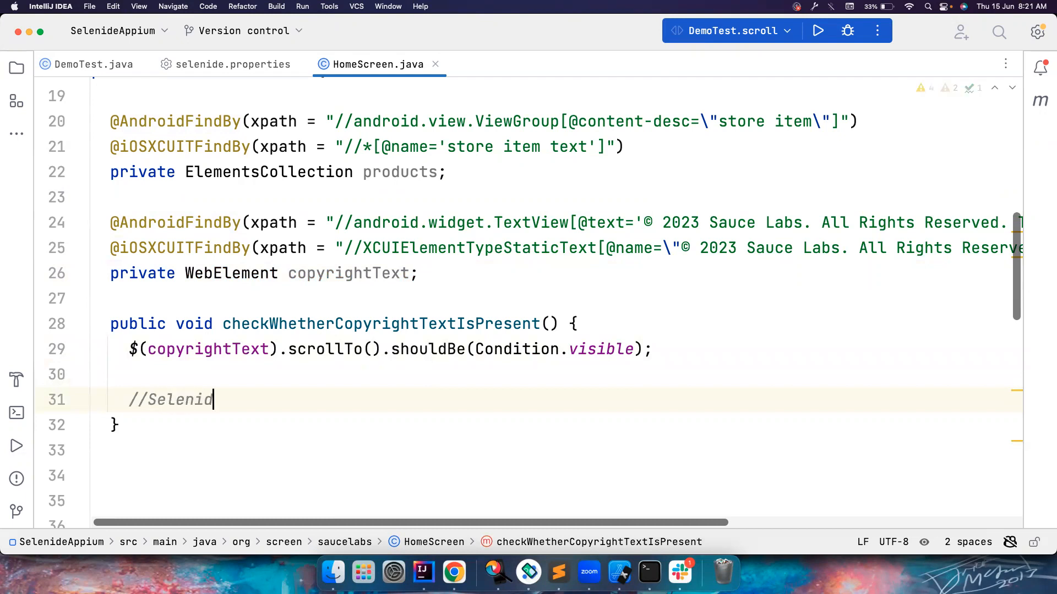
{"action": "type", "text": "eELement"}
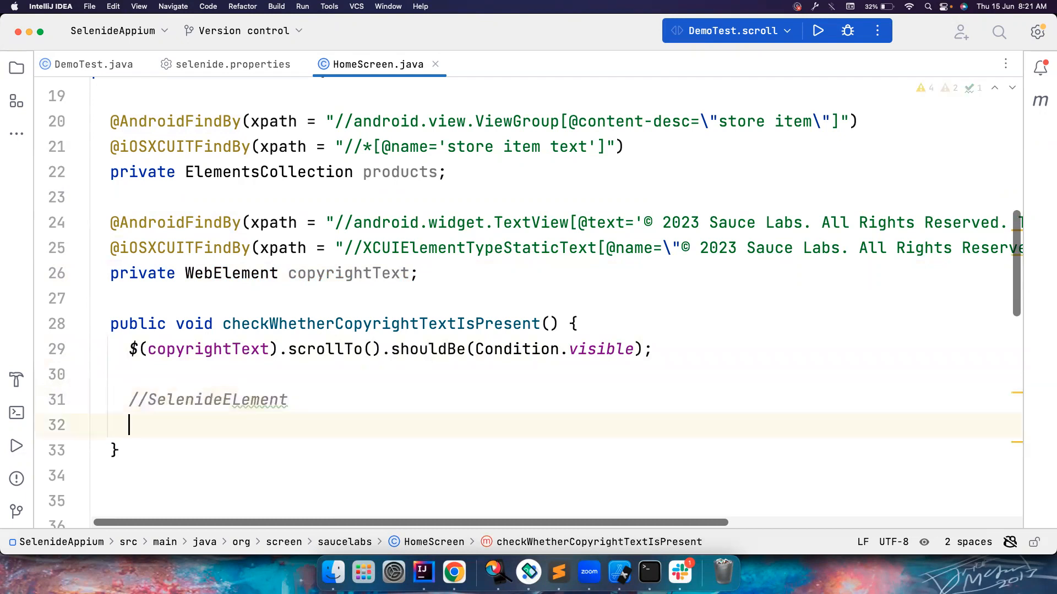
{"action": "type", "text": "//Selenide"}
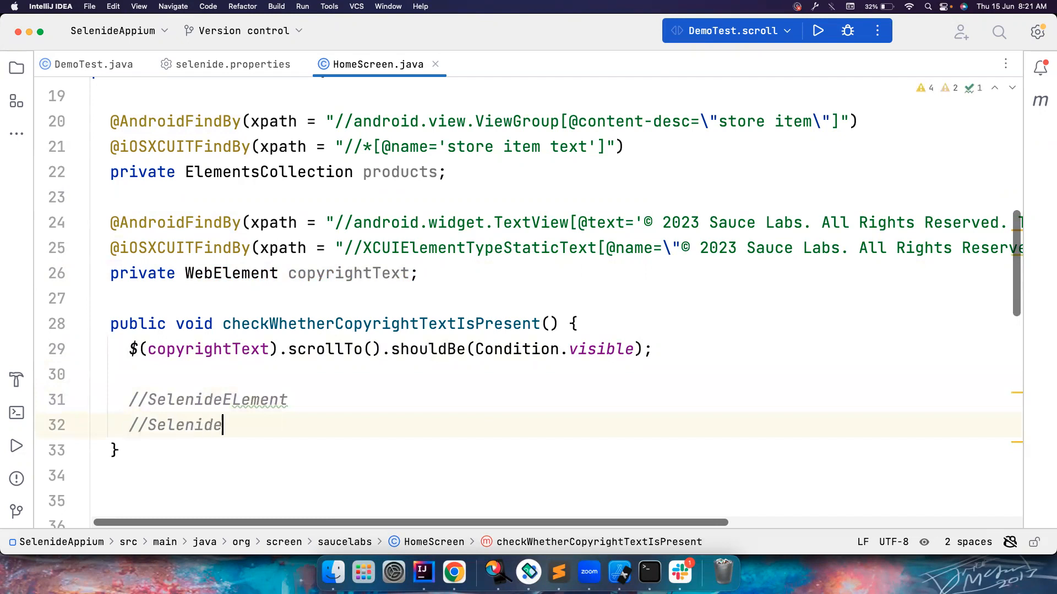
{"action": "type", "text": "AppiumElement"}
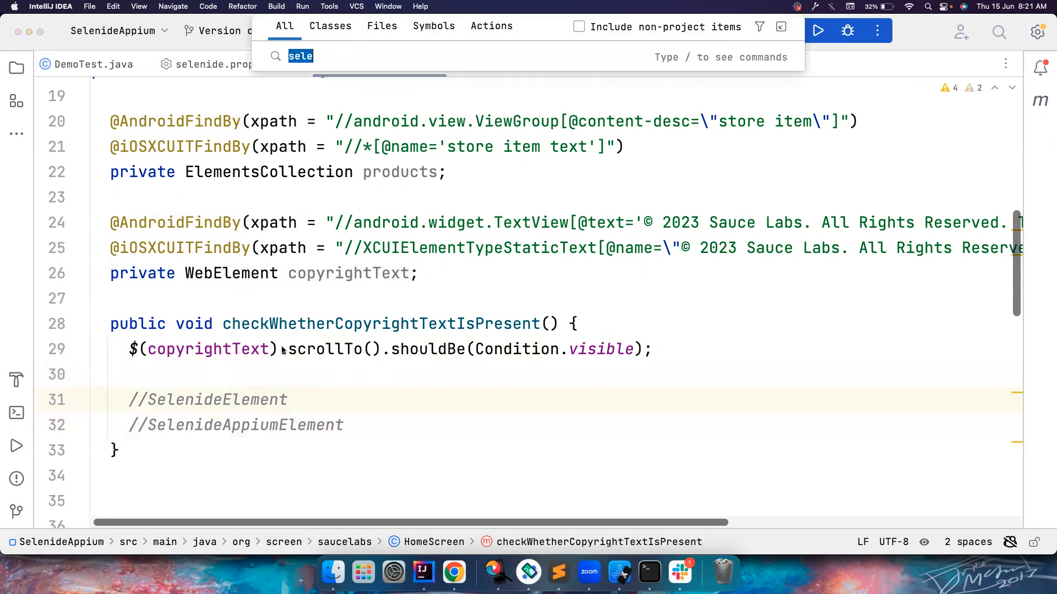
Search 'Seleni', open the decompiled SelenideAppium.class, then jump to the SelenideAppiumElement interface declaration
{"action": "type", "text": "Seleni"}
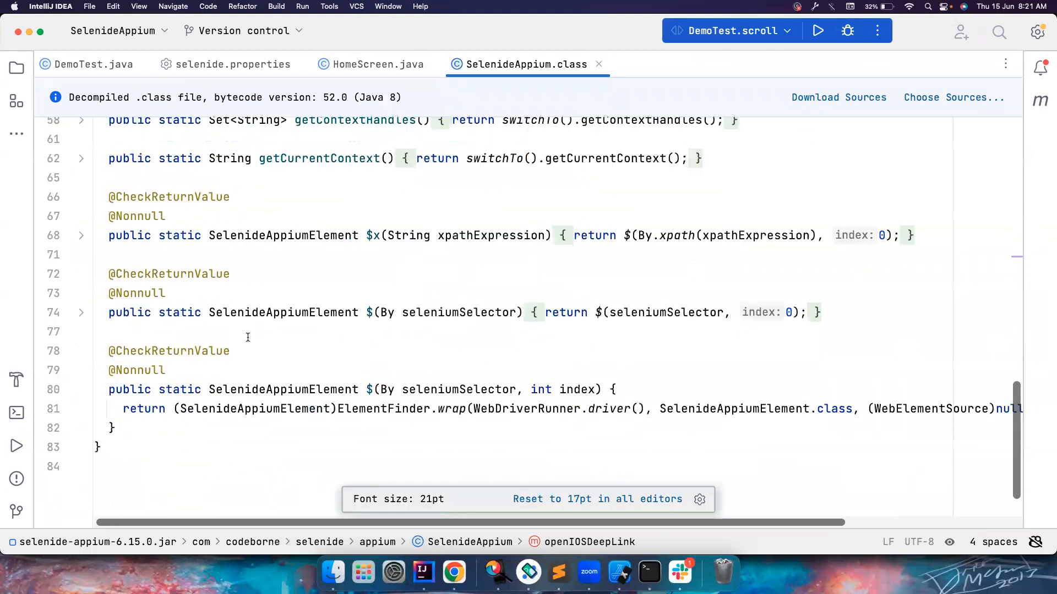
{"action": "left_click", "coordinate": [368, 312]}
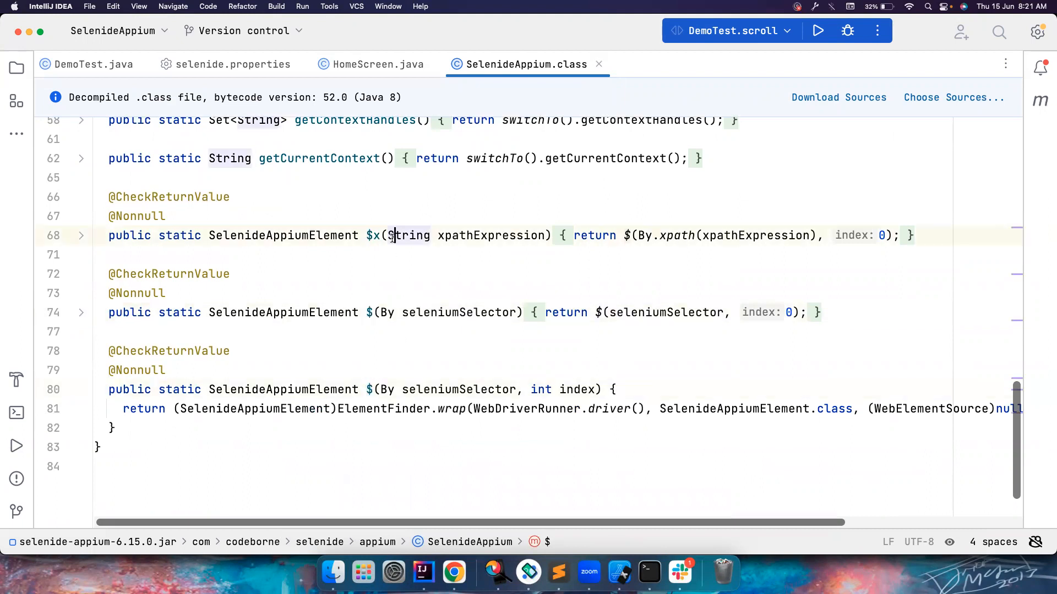
{"action": "double_click", "coordinate": [385, 390]}
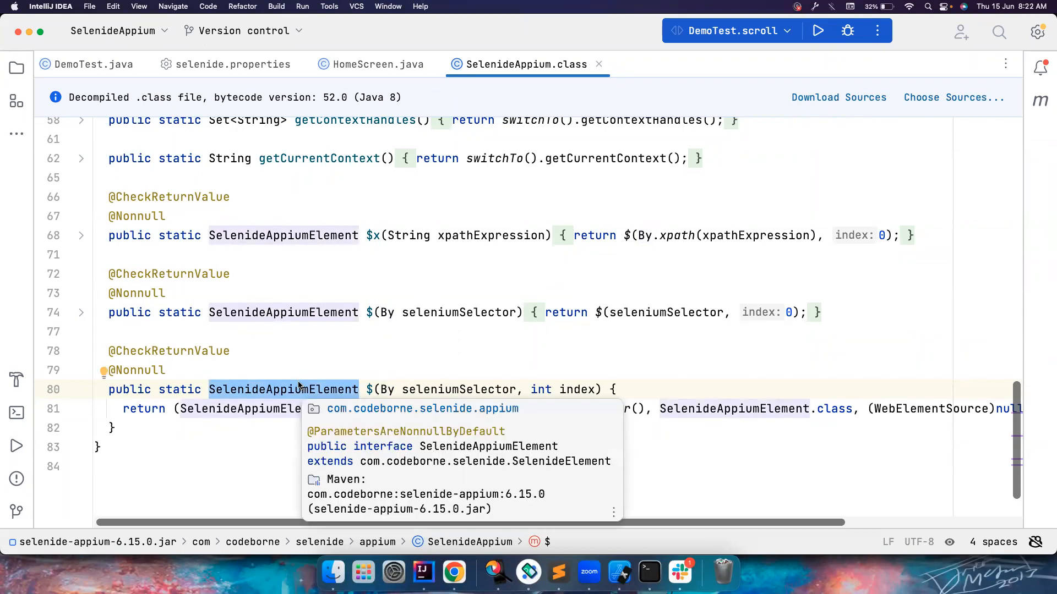
{"action": "left_click", "coordinate": [283, 388]}
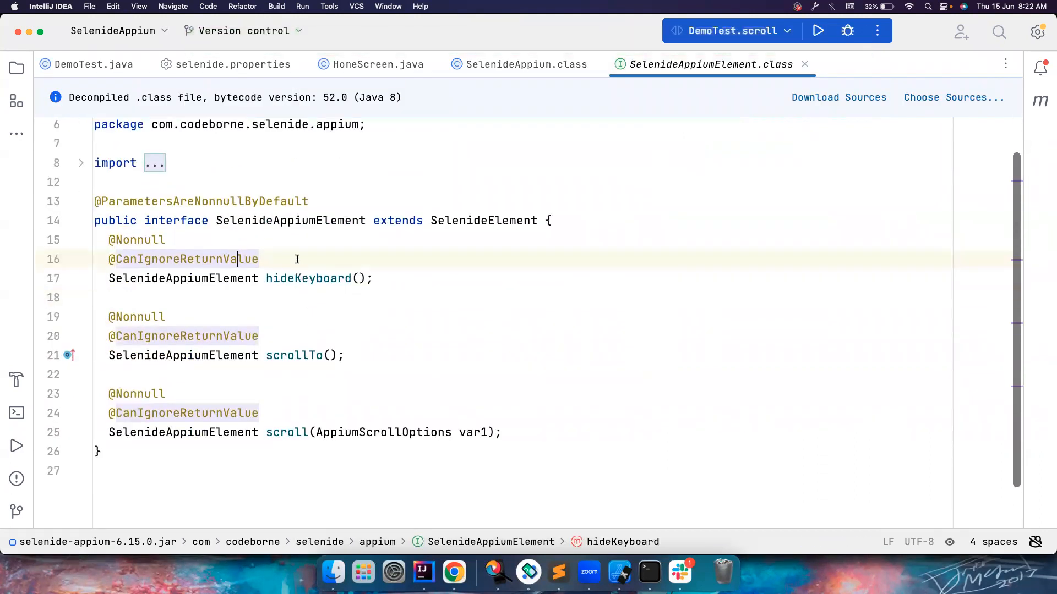
{"action": "mouse_move", "coordinate": [312, 217]}
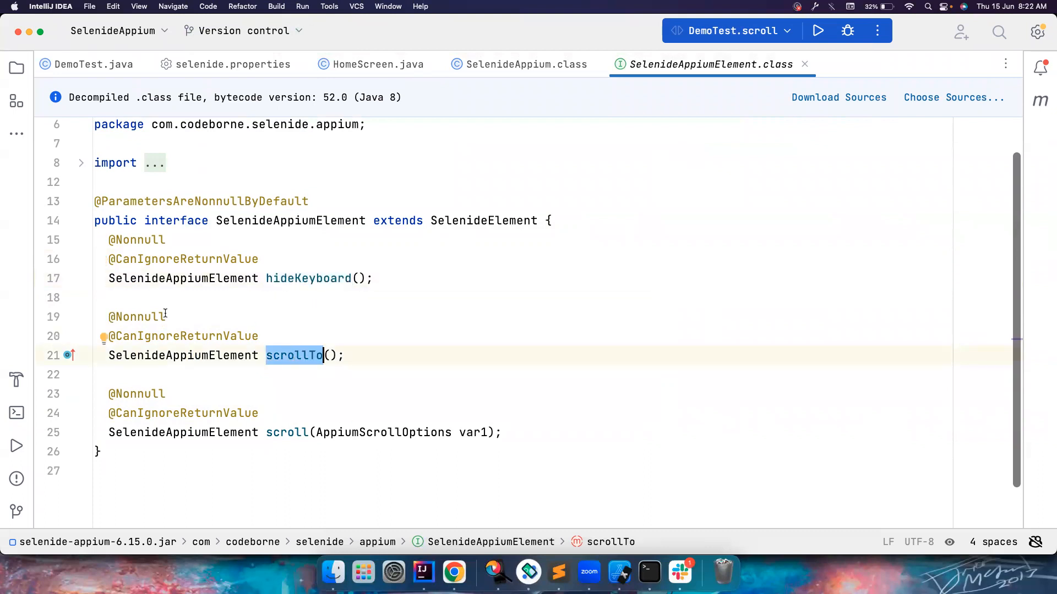
{"action": "mouse_move", "coordinate": [295, 356]}
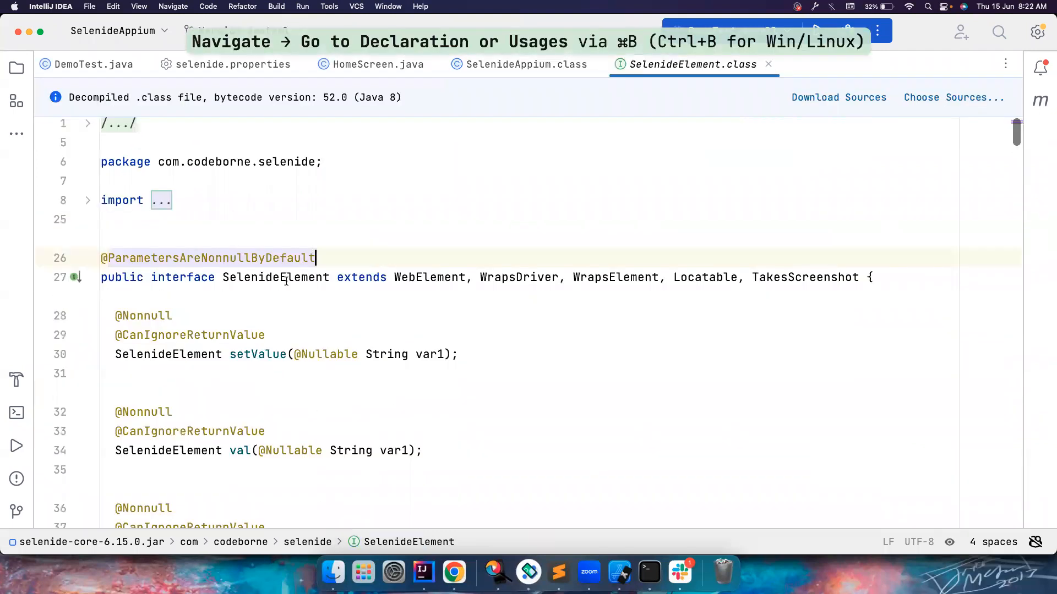
{"action": "scroll", "scroll_direction": "down", "scroll_amount": 3}
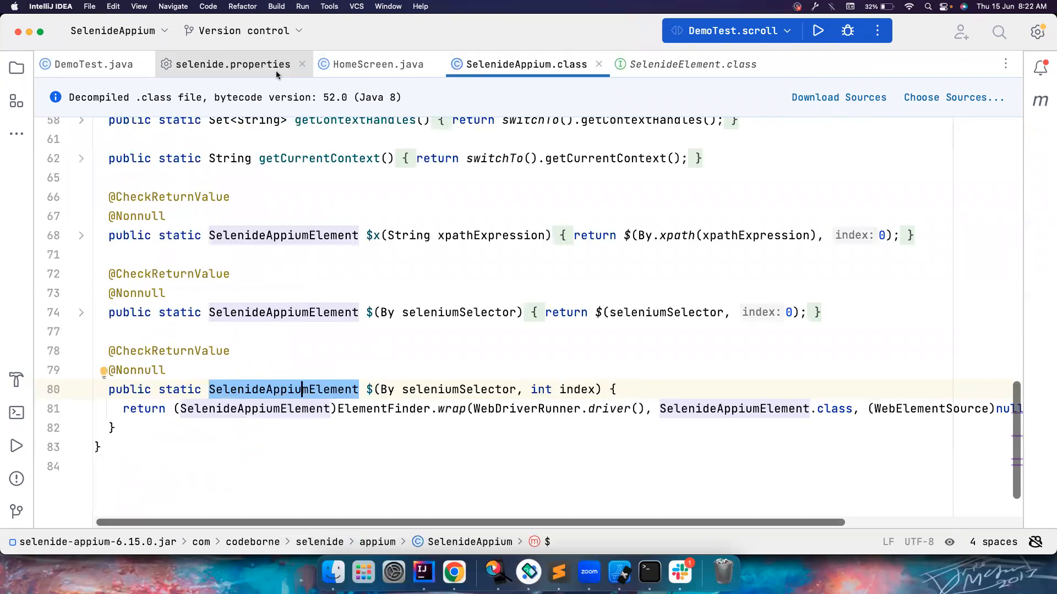
{"action": "key", "text": "shift shift"}
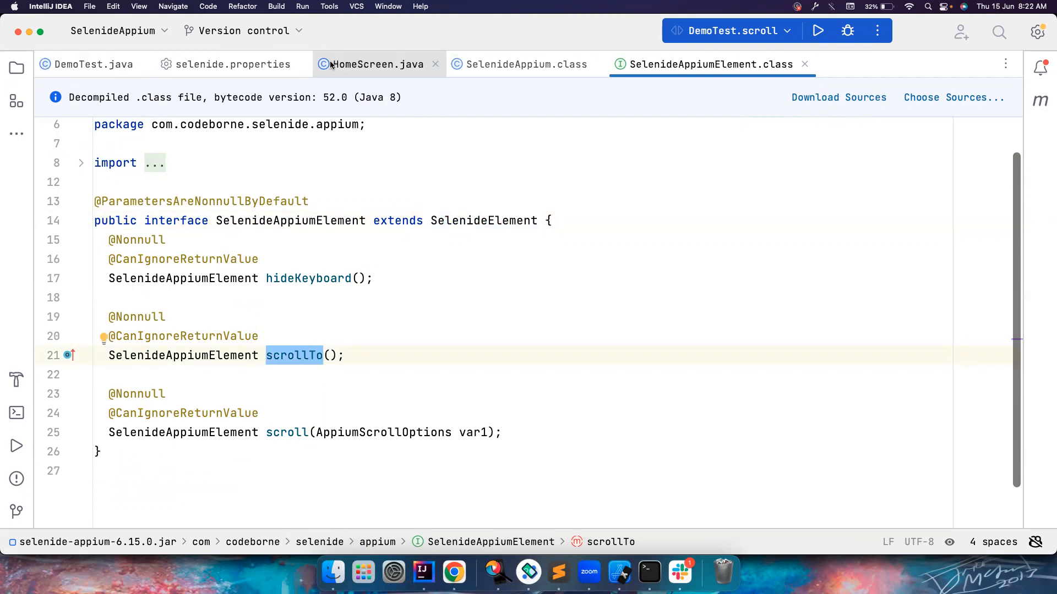
{"action": "left_click", "coordinate": [376, 63]}
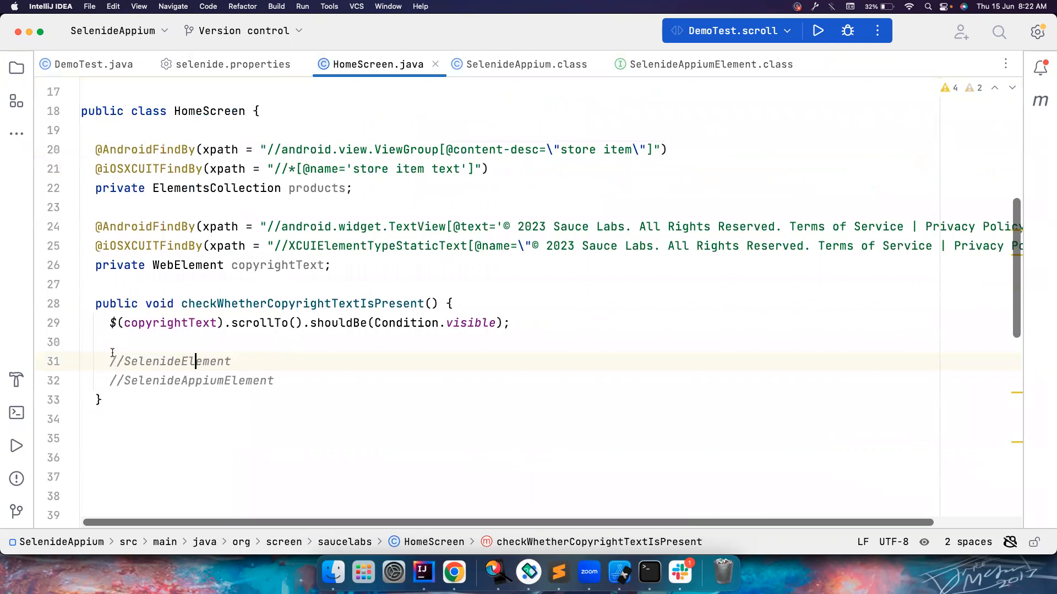
{"action": "double_click", "coordinate": [260, 323]}
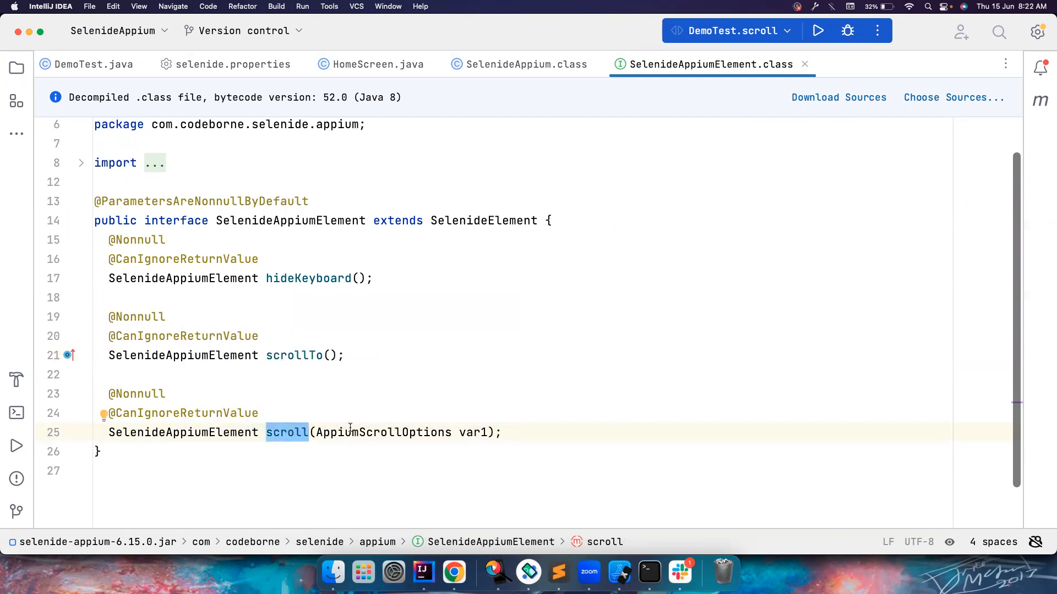
{"action": "double_click", "coordinate": [383, 431]}
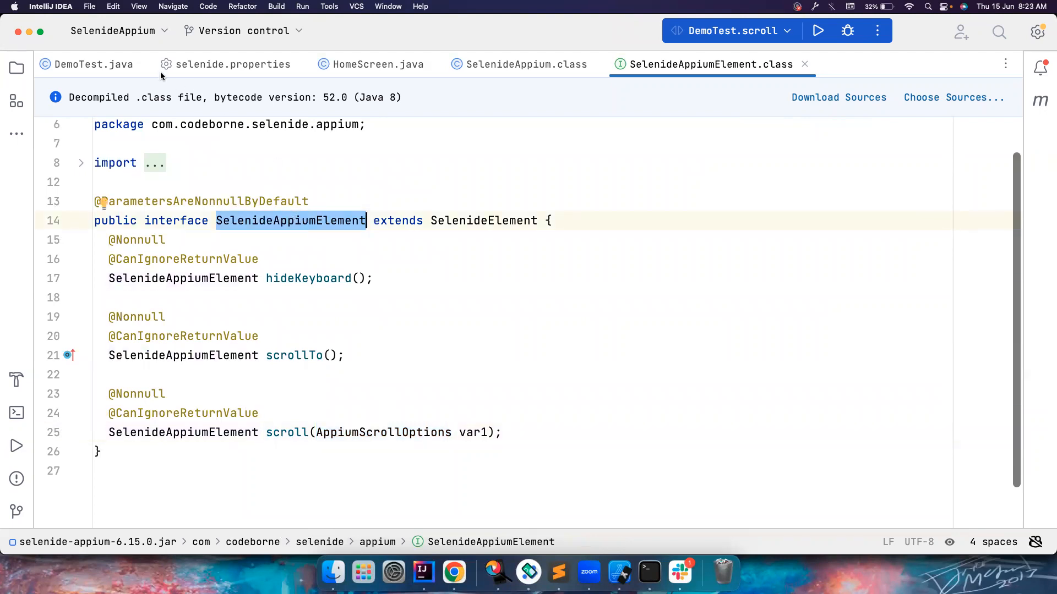
Return to HomeScreen.java and insert a blank line below the copyrightText field
{"action": "left_click", "coordinate": [377, 64]}
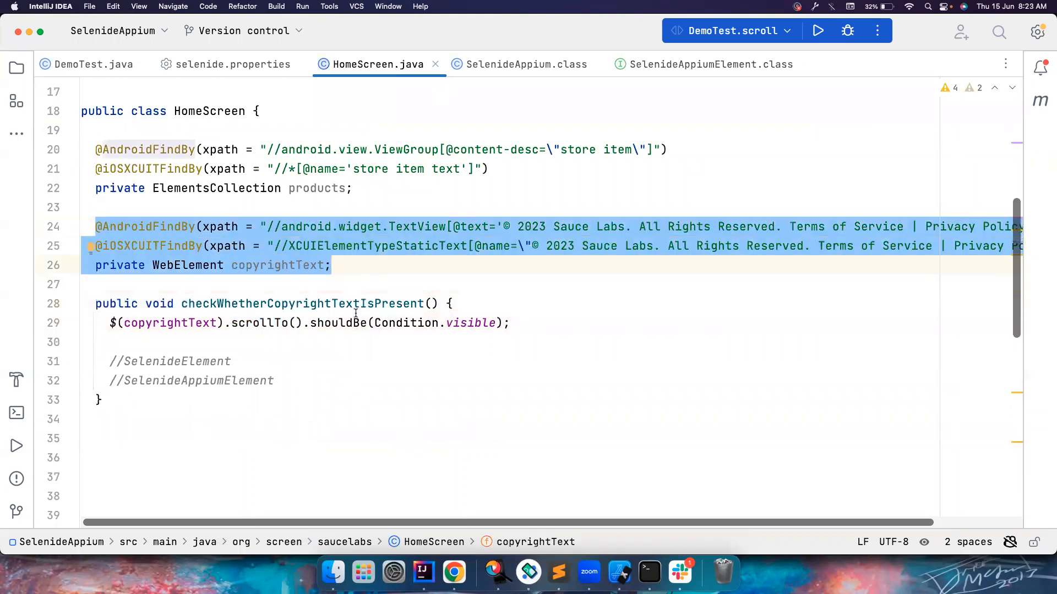
{"action": "mouse_move", "coordinate": [344, 323]}
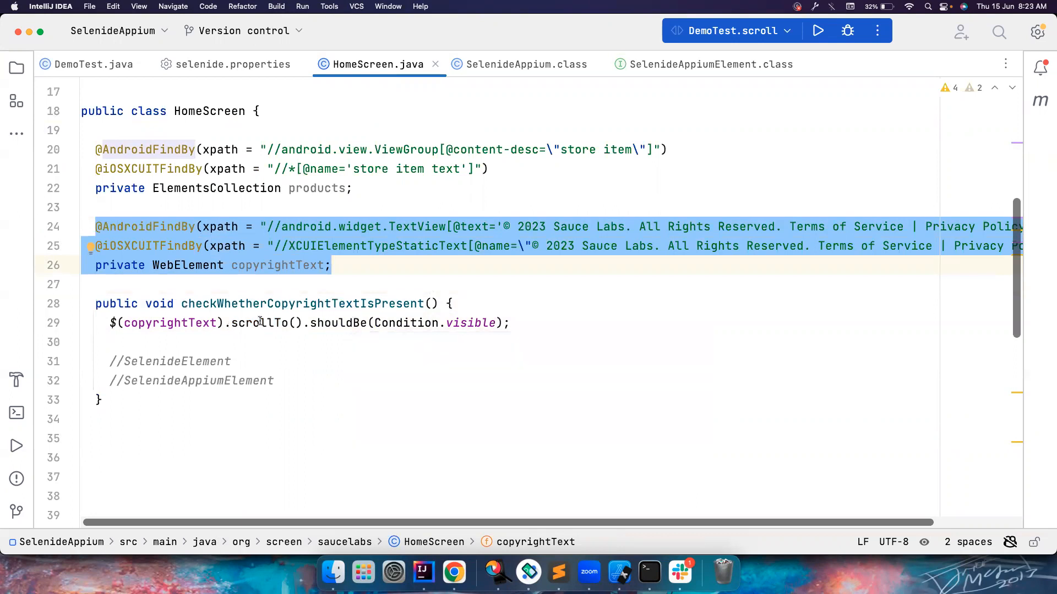
{"action": "left_click", "coordinate": [260, 322]}
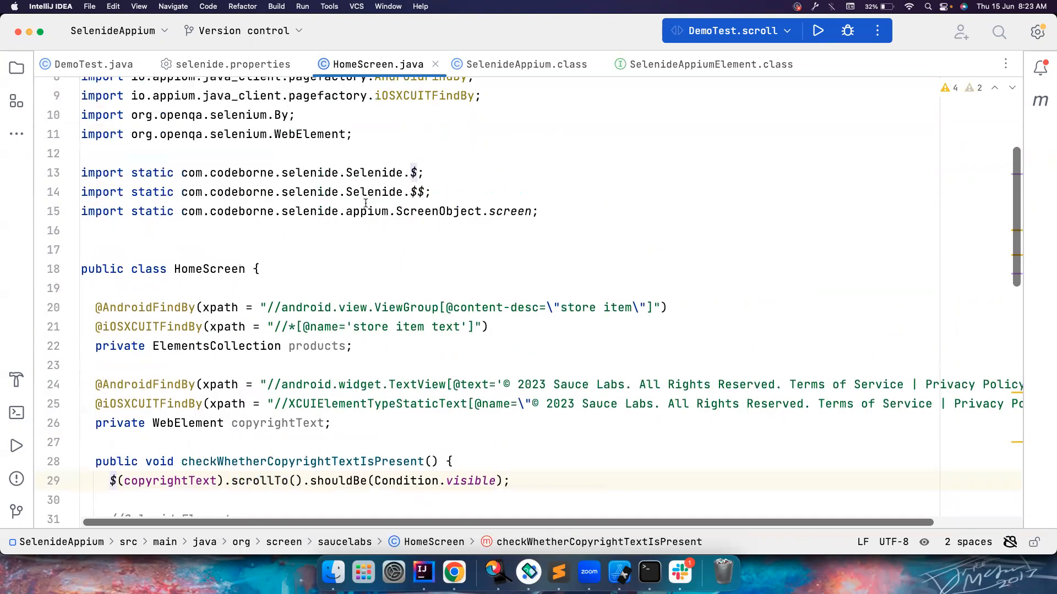
{"action": "scroll", "scroll_direction": "down", "scroll_amount": 3}
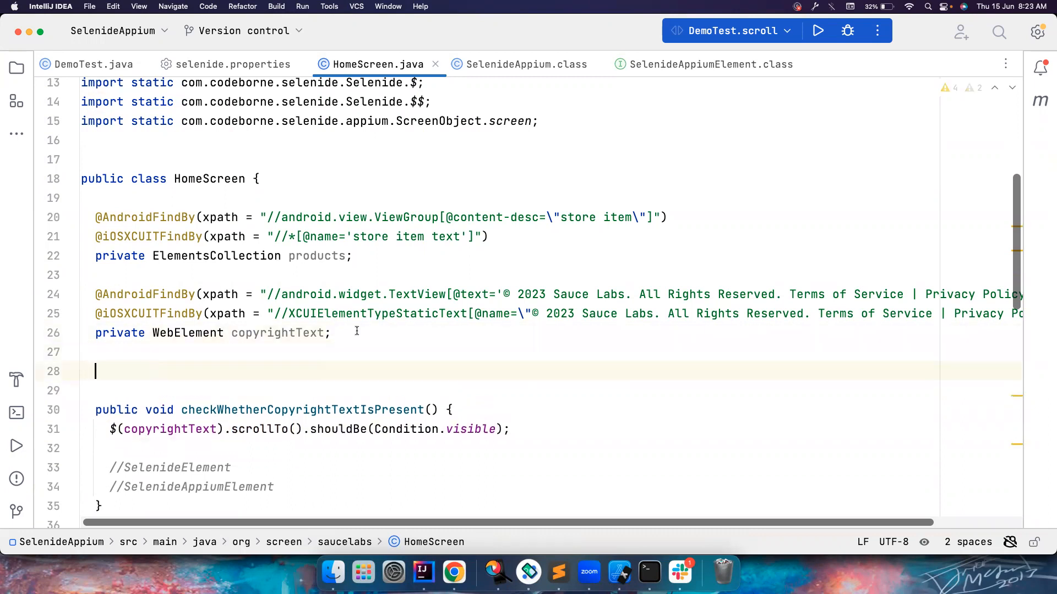
Declare private CombinedBy copyRightCombinedBy = CombinedBy... as a new field
{"action": "type", "text": "private CombinedBy"}
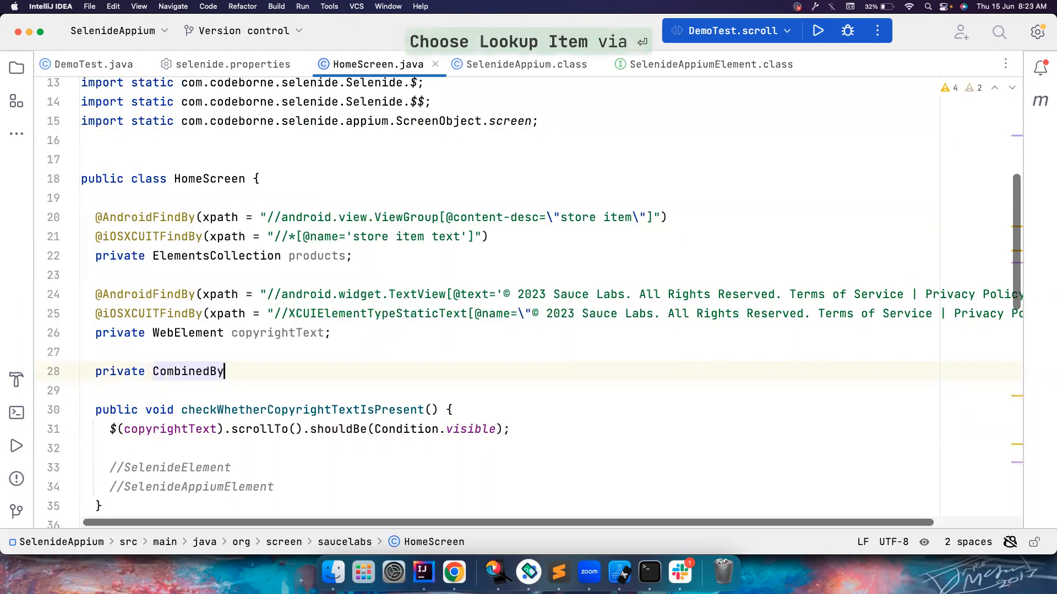
{"action": "type", "text": "cop"}
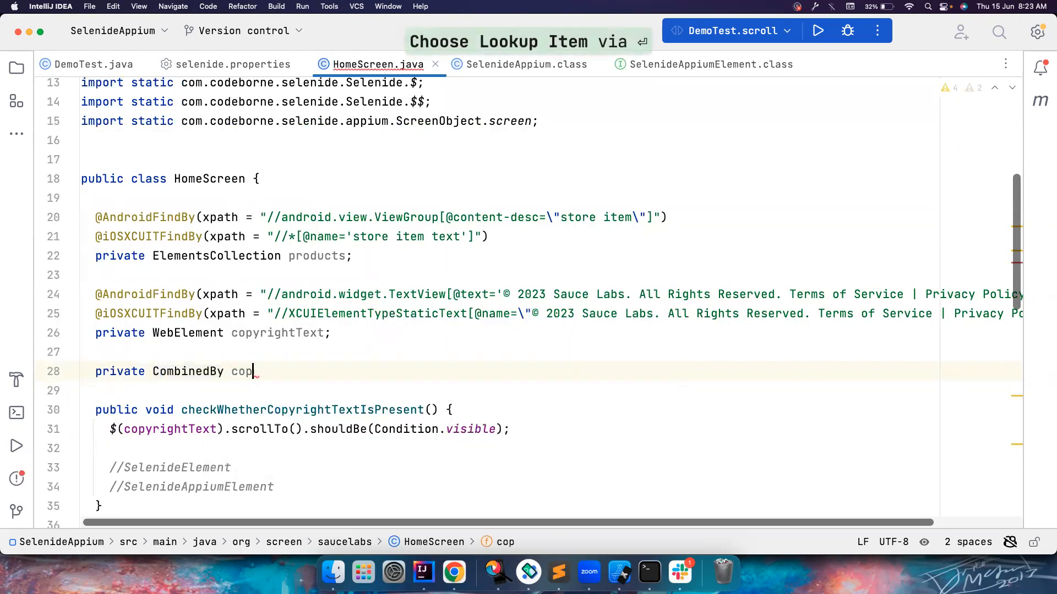
{"action": "type", "text": "yRight"}
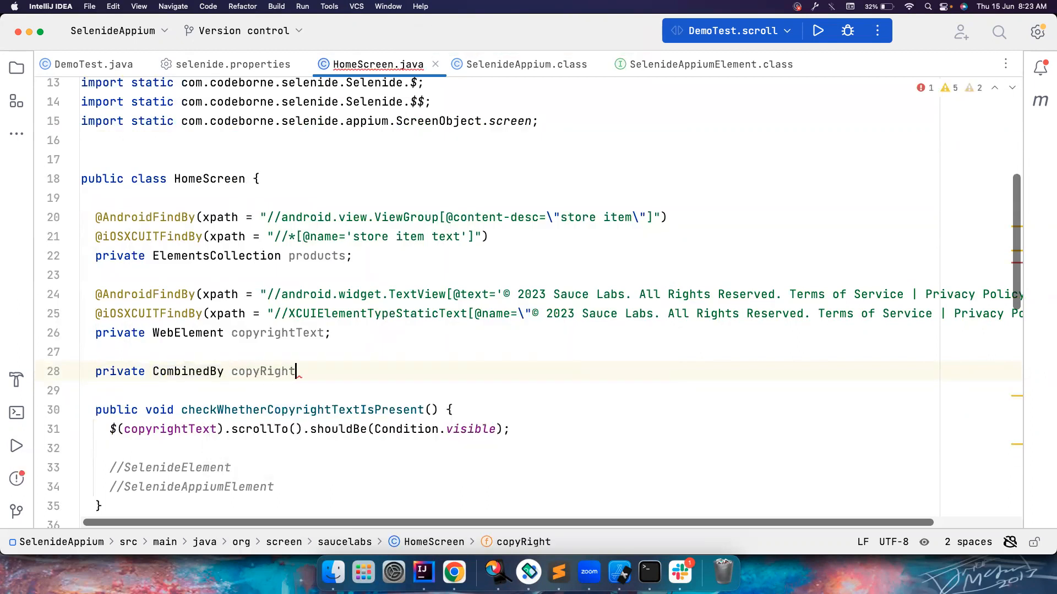
{"action": "type", "text": "Combined"}
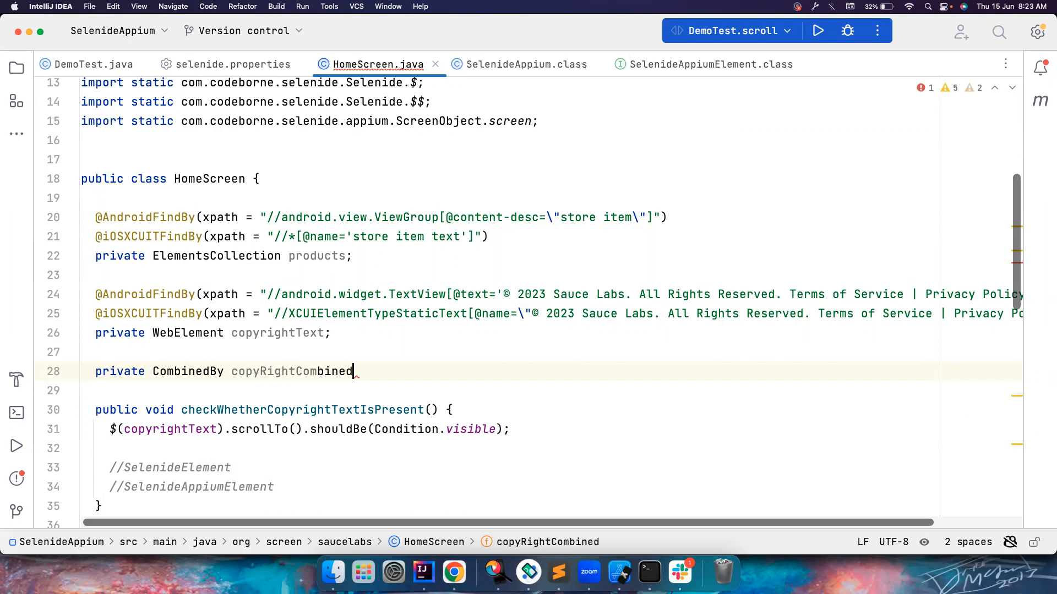
{"action": "type", "text": "By = Combined"}
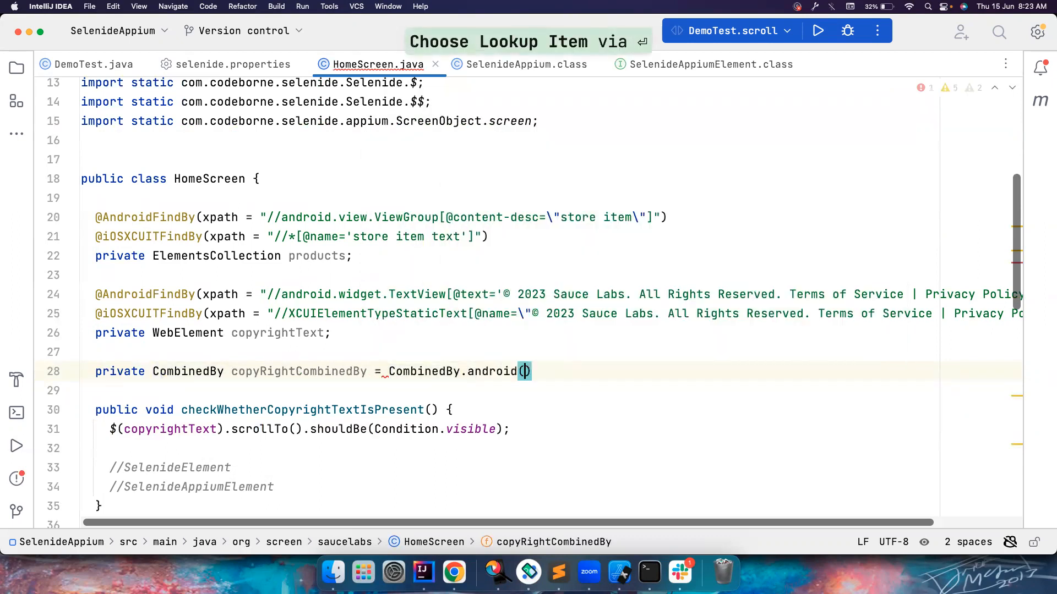
{"action": "type", "text": "By.xpath("}
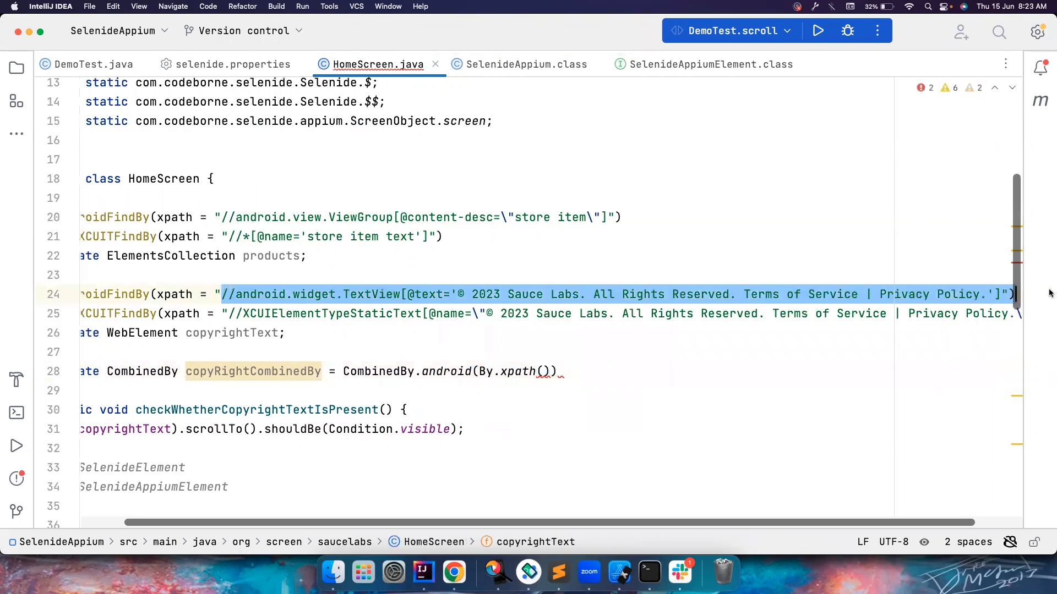
Move the Android and iOS copyright XPaths from the annotations into android(By.xpath(...)).ios(By.xpath(...))
{"action": "key", "text": "cmd+x"}
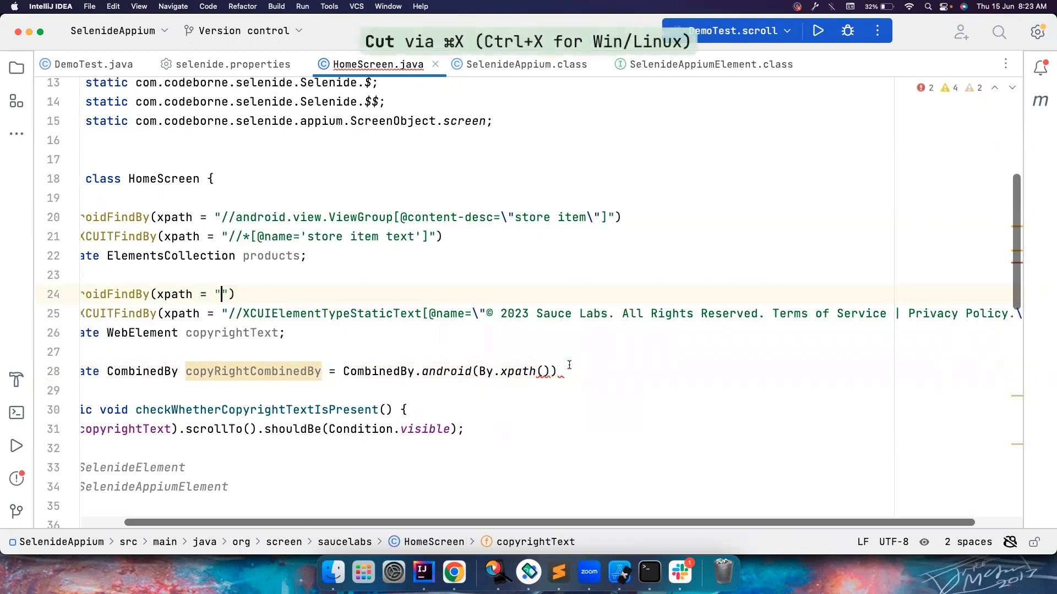
{"action": "key", "text": "cmd+v"}
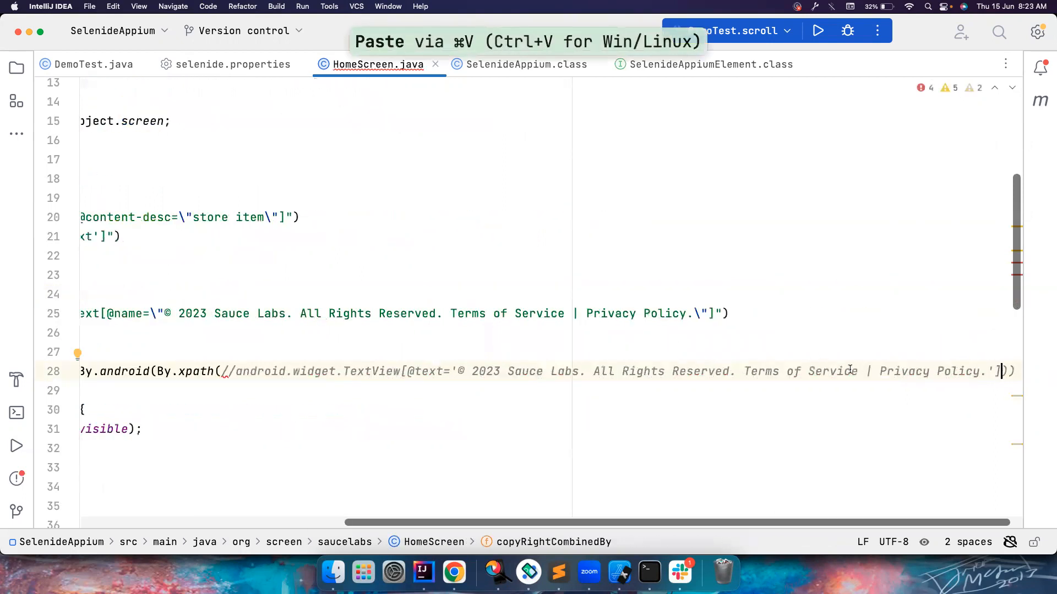
{"action": "type", "text": "\""}
{"action": "type", "text": ".ios("}
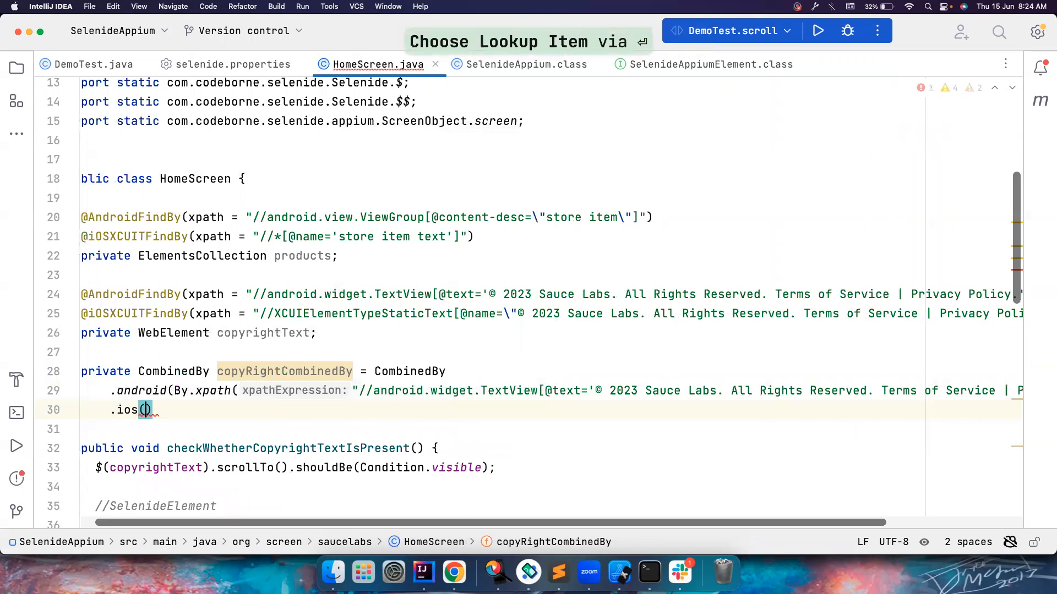
{"action": "type", "text": "By"}
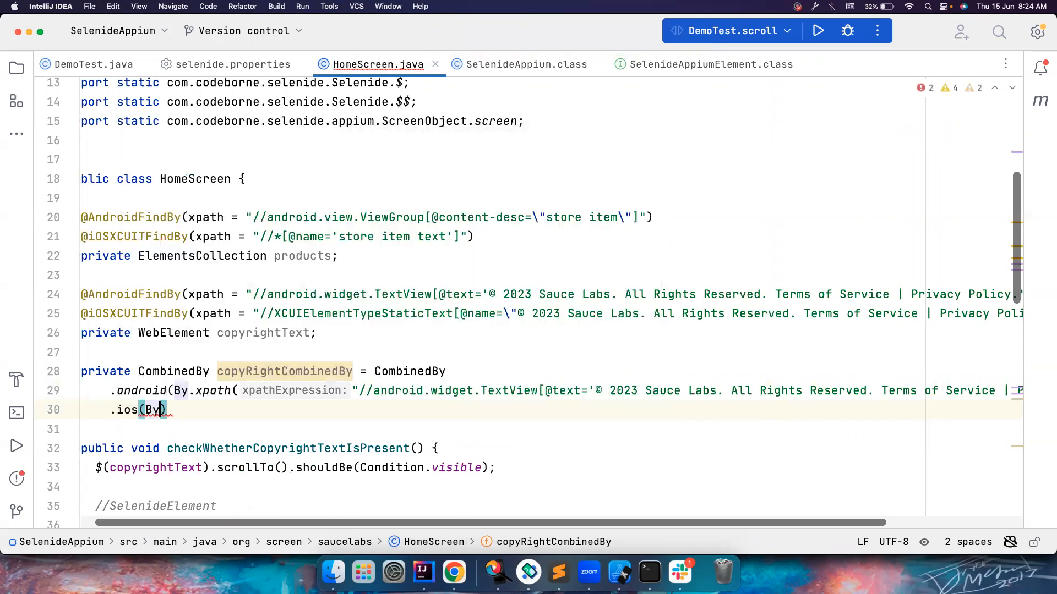
{"action": "key", "text": "cmd+v"}
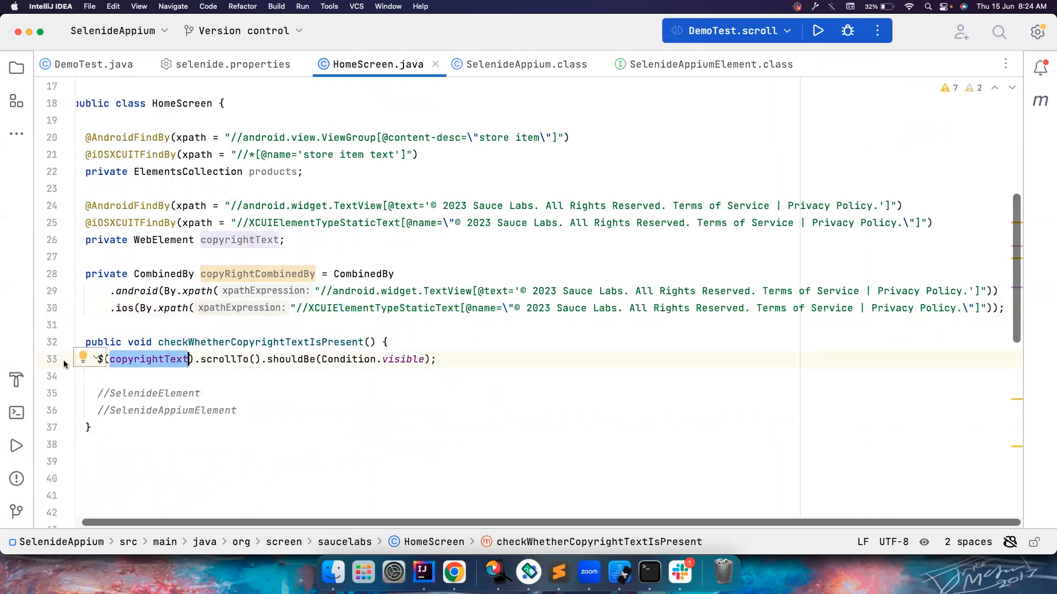
Comment out the old line and start SelenideAppium.$(copyRightCombinedBy). in checkWhetherCopyrightTextIsPresent
{"action": "key", "text": "cmd+/"}
{"action": "type", "text": "/"}
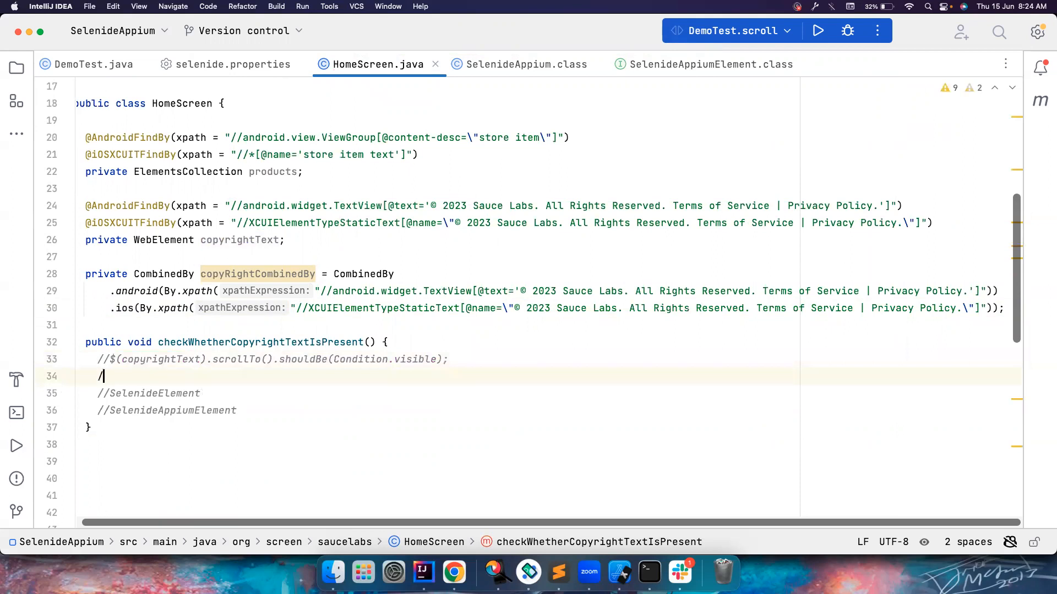
{"action": "type", "text": "SA"}
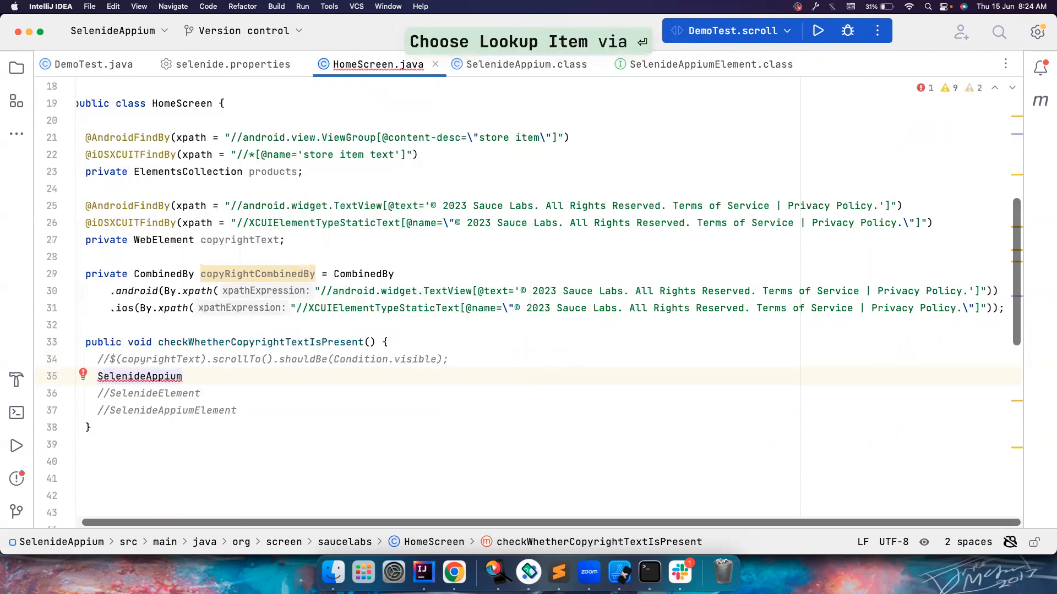
{"action": "type", "text": "."}
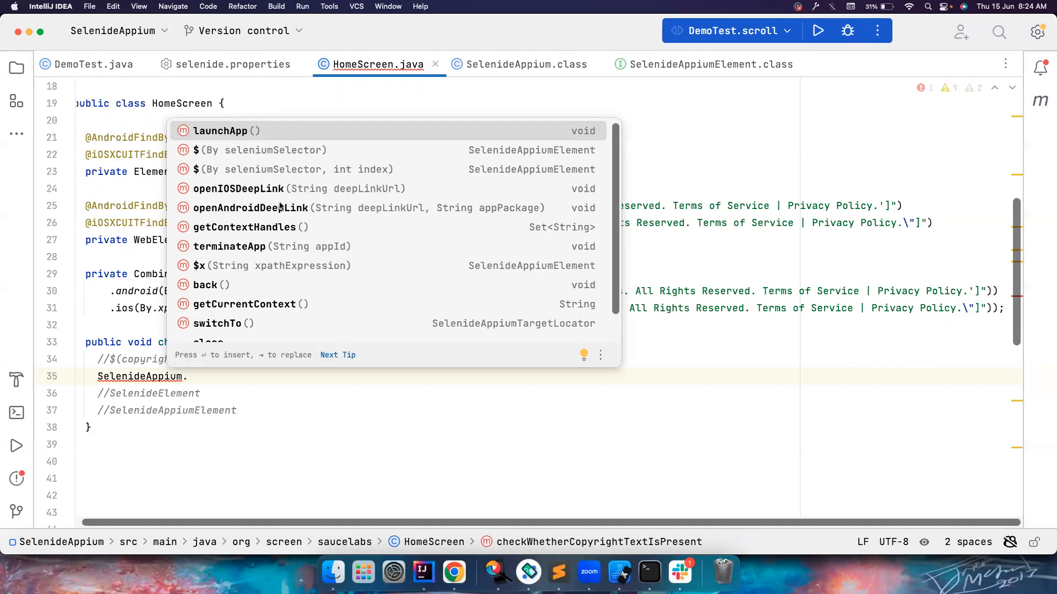
{"action": "mouse_move", "coordinate": [232, 366]}
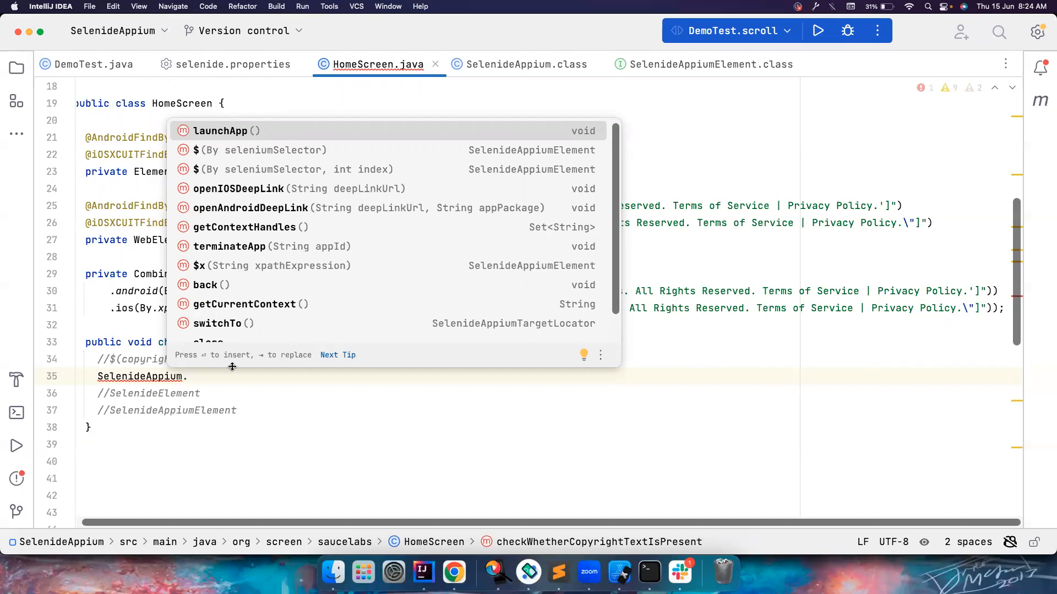
{"action": "type", "text": "$("}
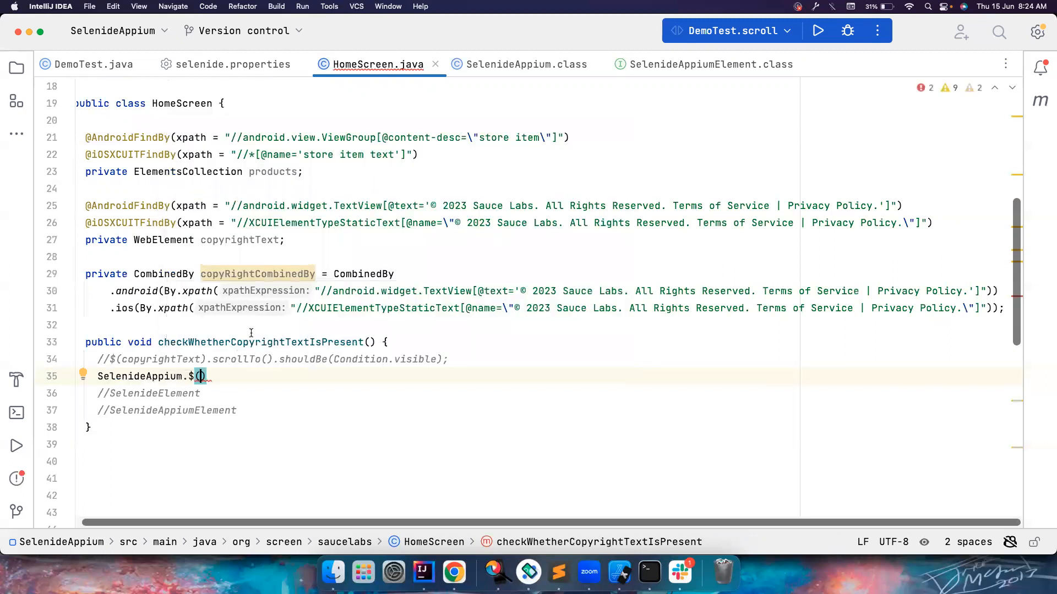
{"action": "type", "text": "copyRightCombinedBy"}
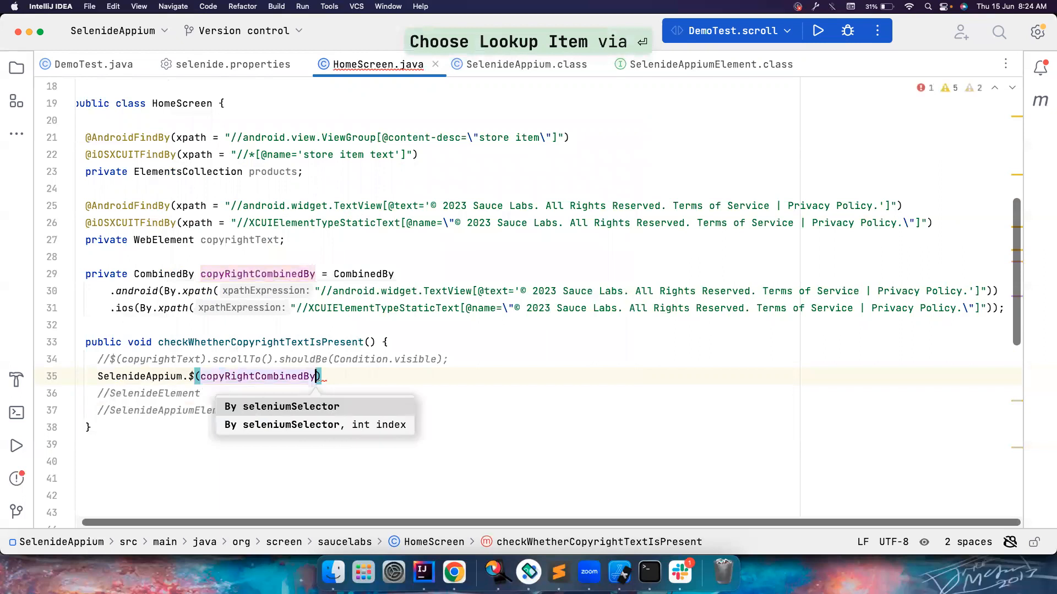
{"action": "type", "text": ".scroll("}
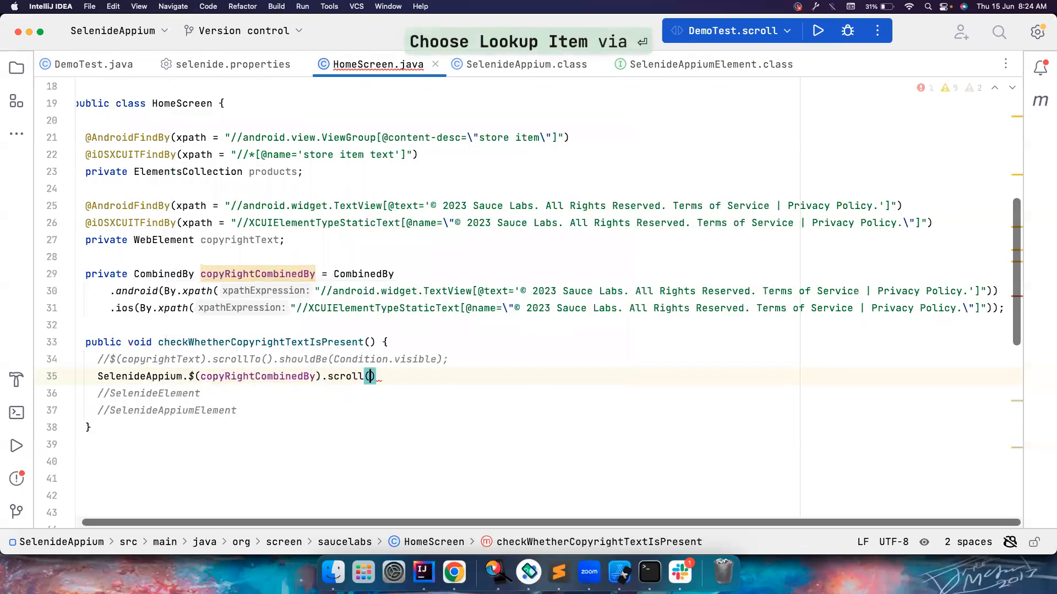
Complete the call as .scroll(with(ScrollDirection.DOWN, 5)); via AppiumScrollOptions completion
{"action": "type", "text": "AppiumScrollOptions."}
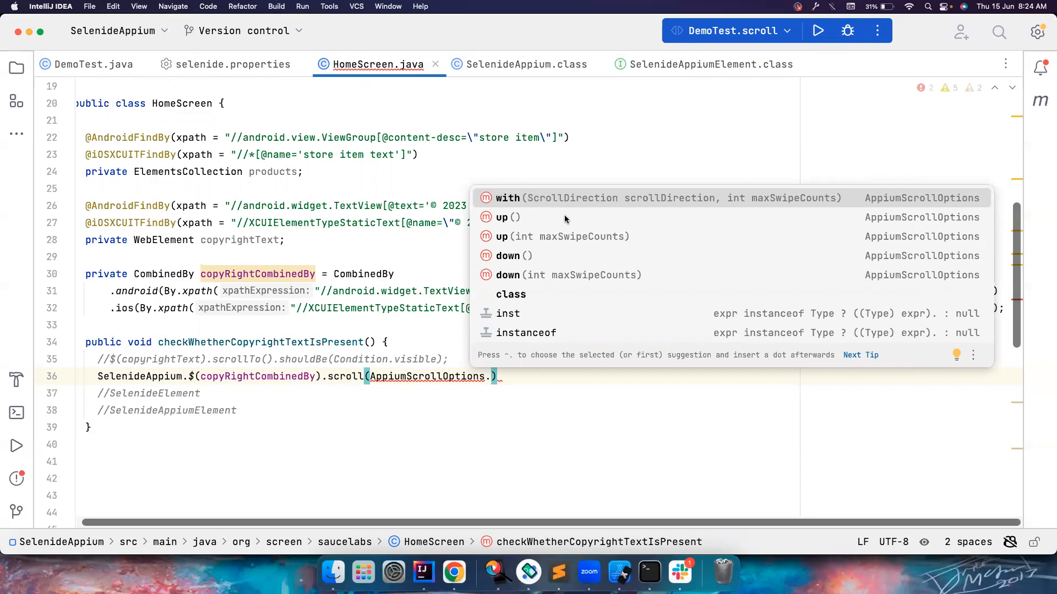
{"action": "mouse_move", "coordinate": [502, 236]}
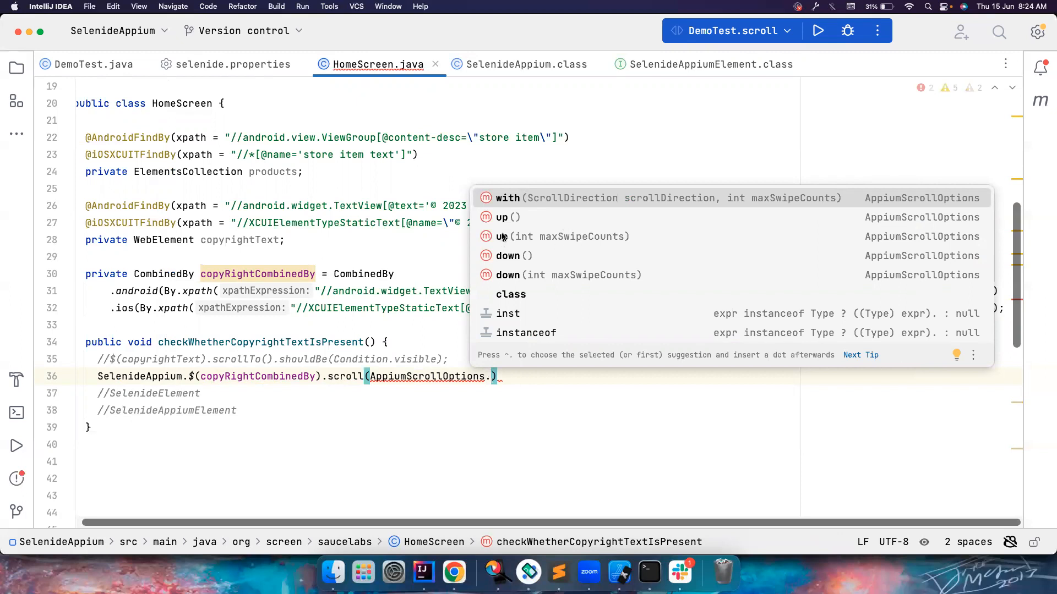
{"action": "left_click", "coordinate": [502, 217]}
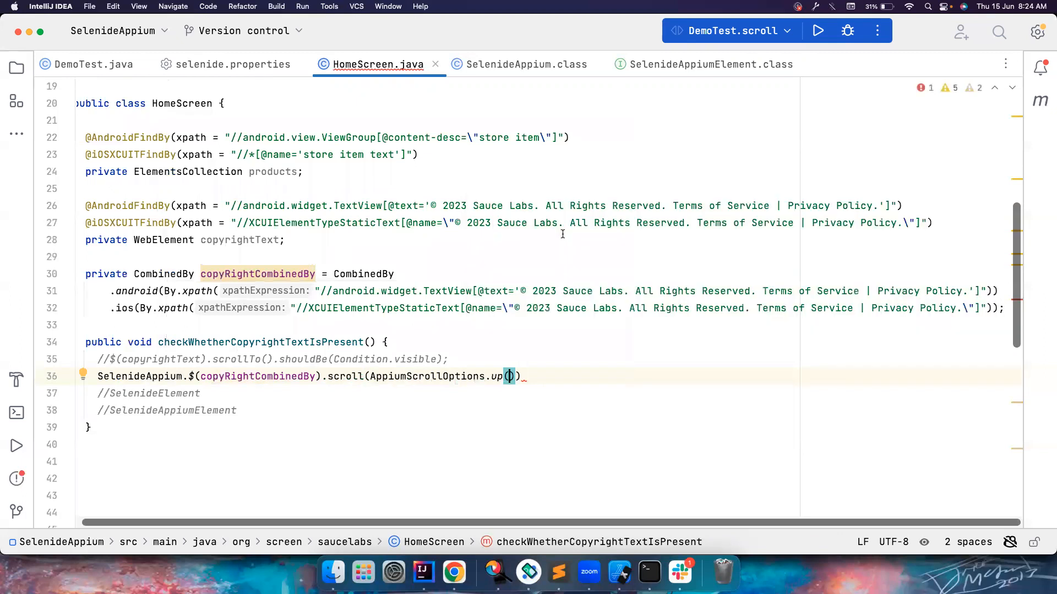
{"action": "type", "text": "10"}
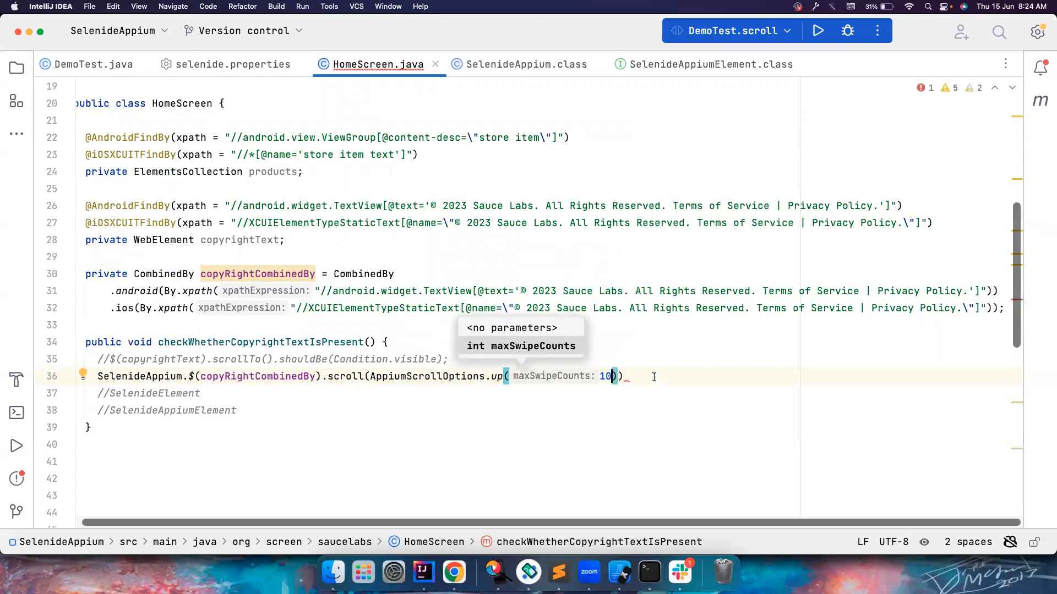
{"action": "type", "text": ";"}
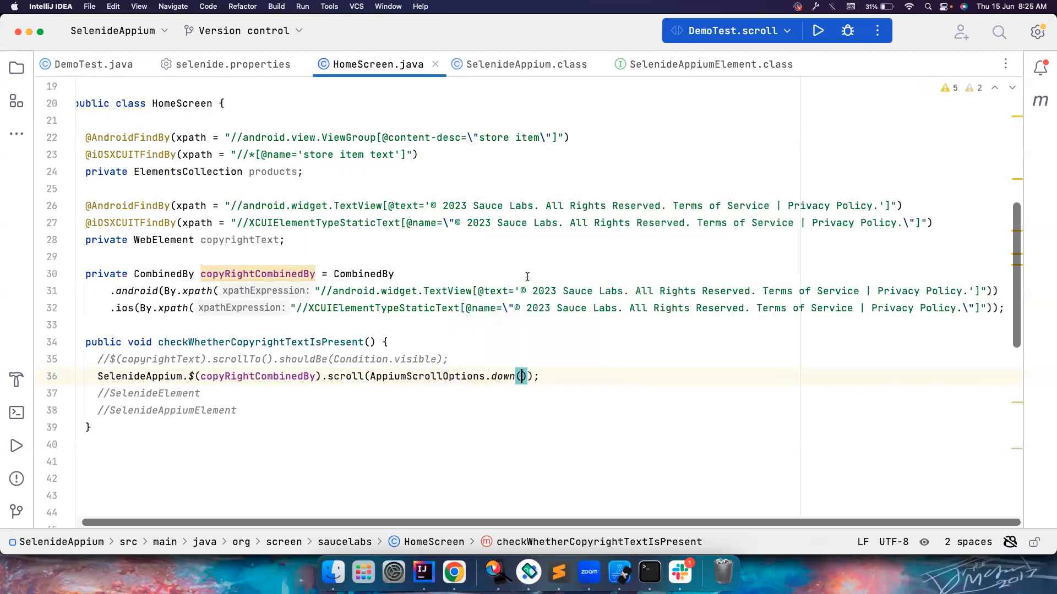
{"action": "type", "text": "10"}
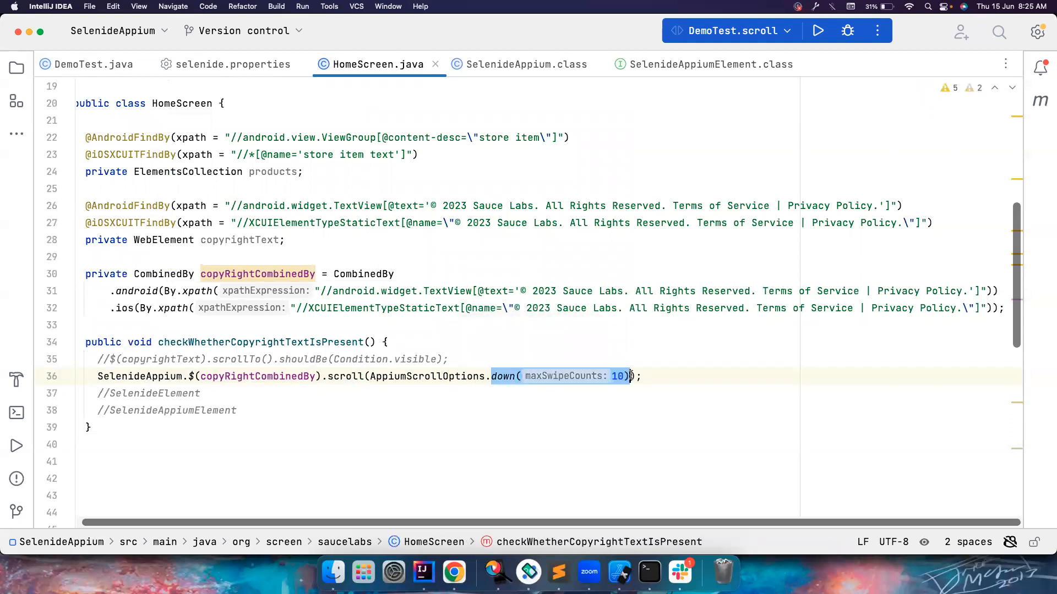
{"action": "type", "text": "with"}
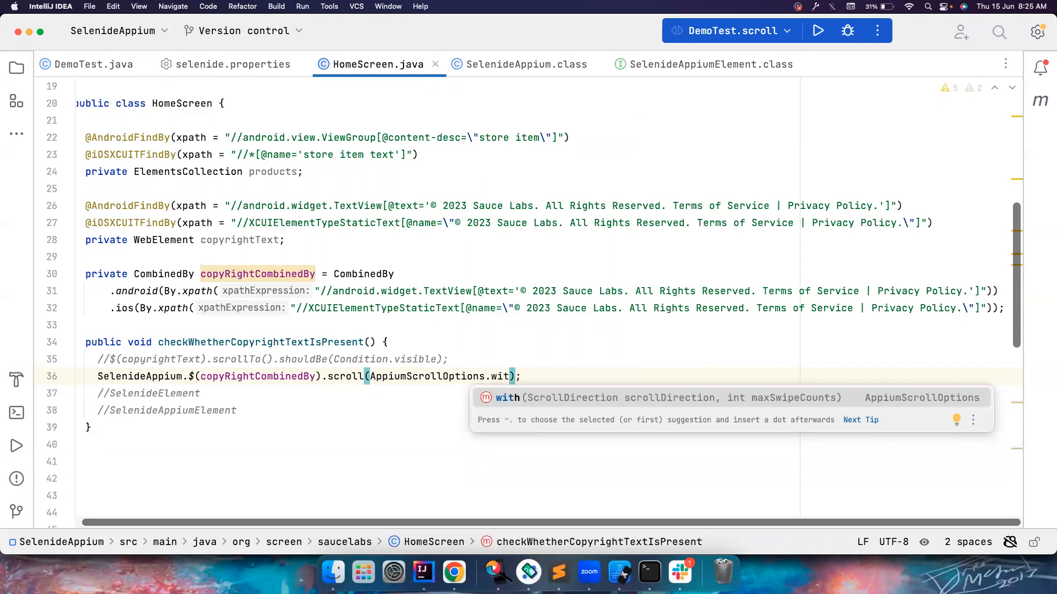
{"action": "type", "text": "ScrollDirection.DOWN)"}
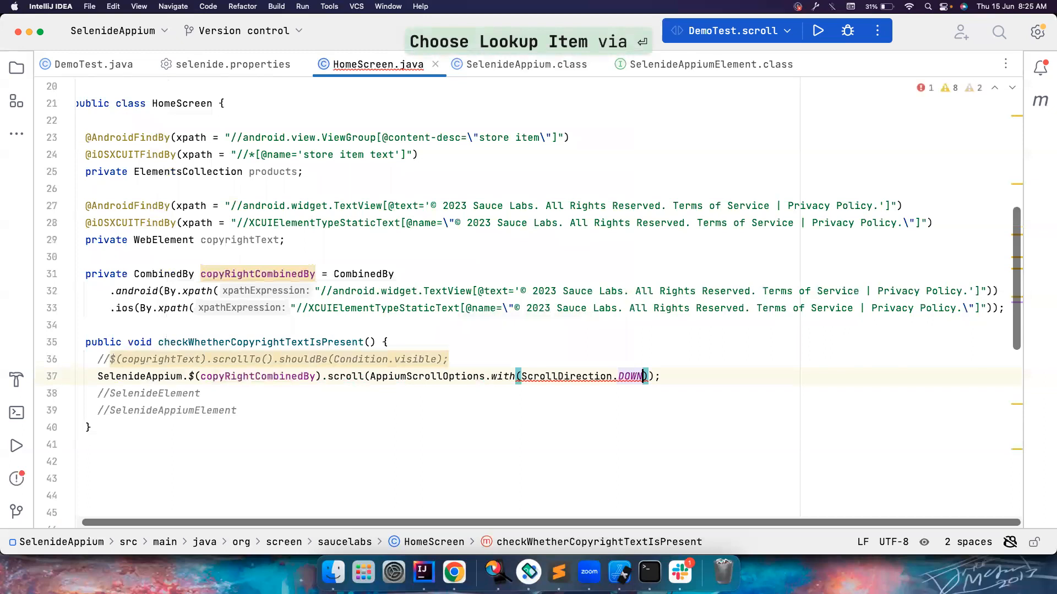
{"action": "type", "text": ", maxSwipeCounts: 5"}
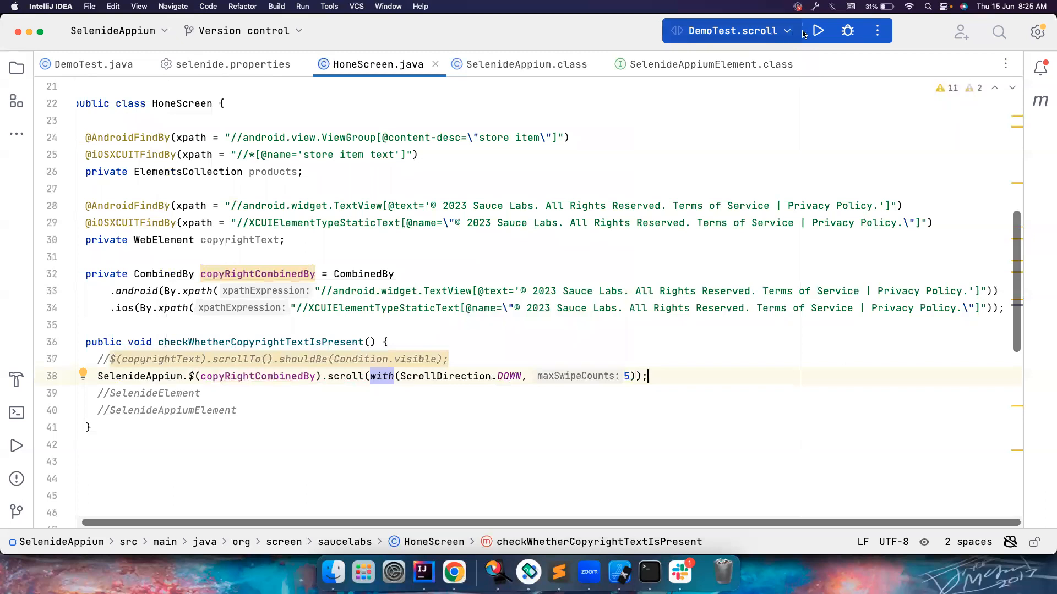
{"action": "mouse_move", "coordinate": [817, 31]}
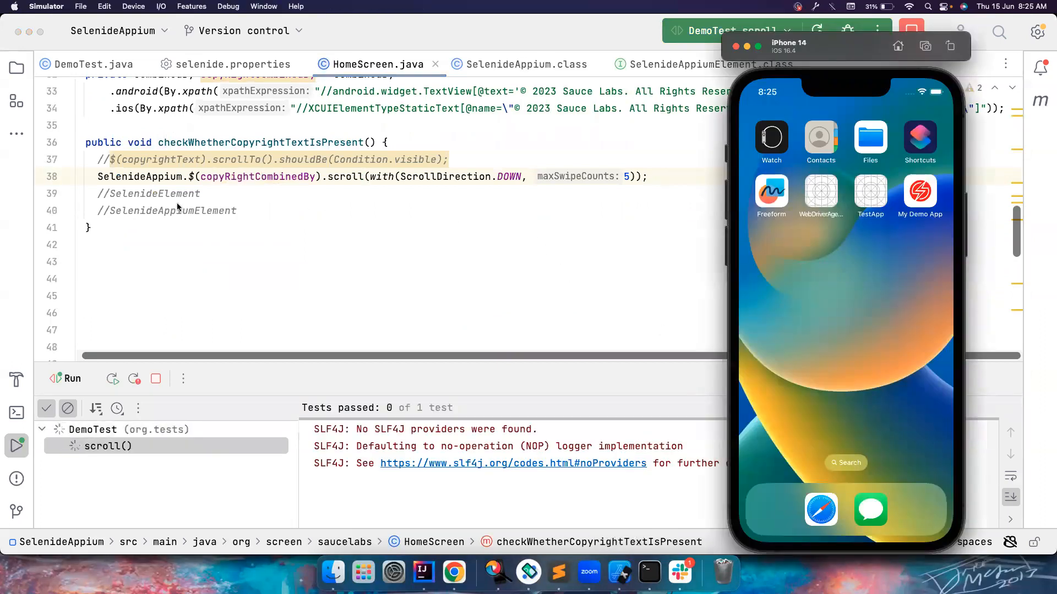
Run DemoTest.scroll on the iPhone simulator and watch the catalog scroll until it reports 1 of 1 passed
{"action": "scroll", "scroll_direction": "up", "scroll_amount": 3}
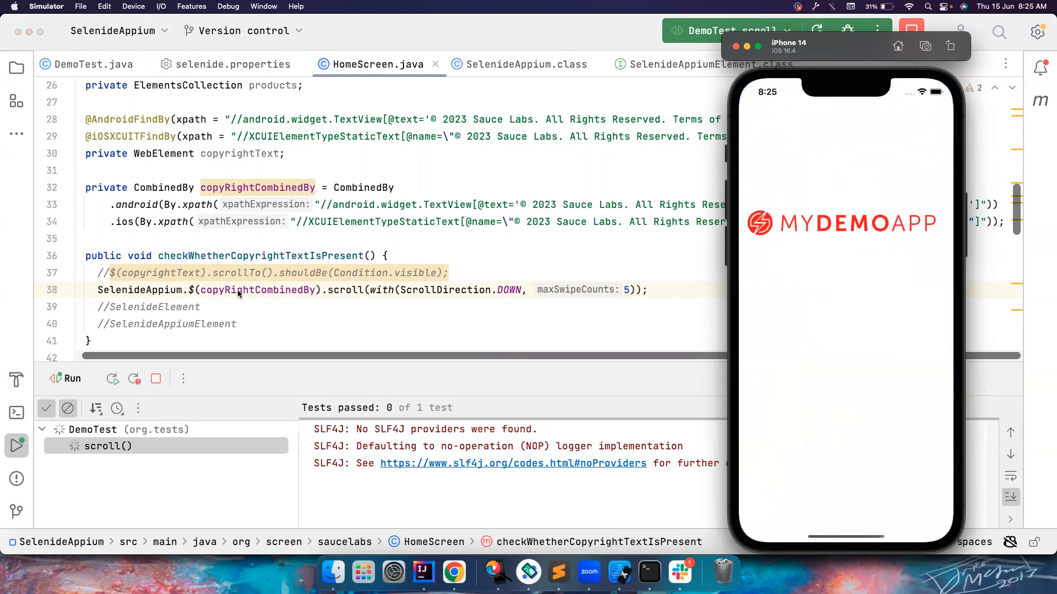
{"action": "mouse_move", "coordinate": [255, 257]}
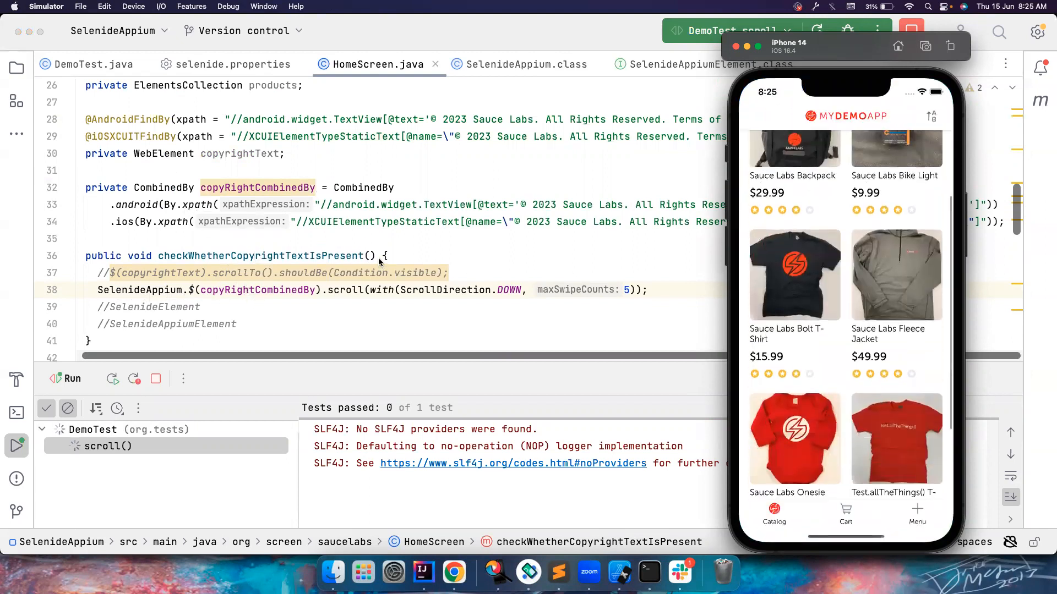
{"action": "scroll", "scroll_direction": "down", "scroll_amount": 3}
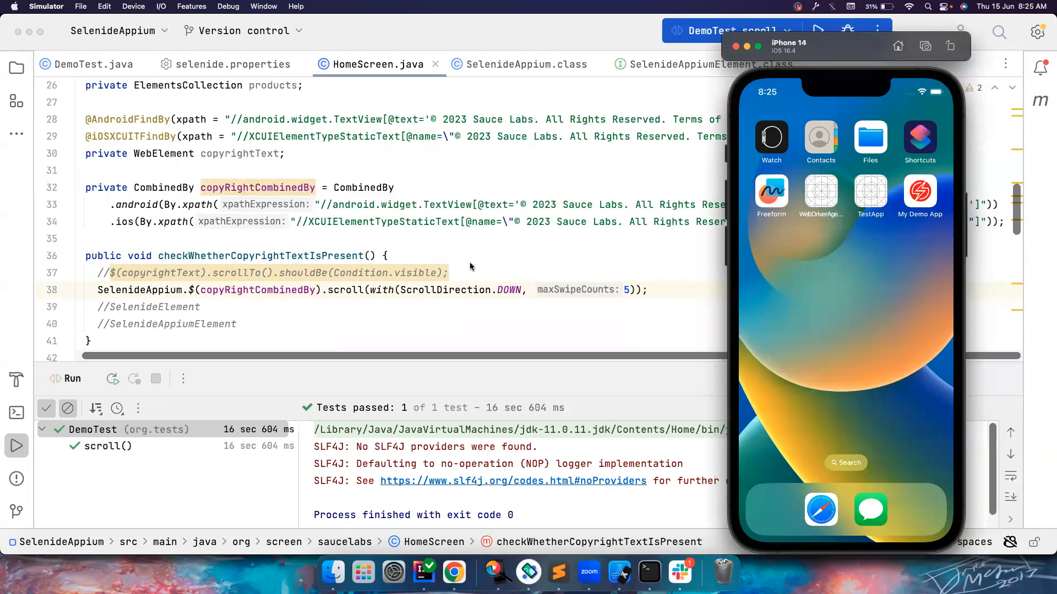
{"action": "mouse_move", "coordinate": [252, 94]}
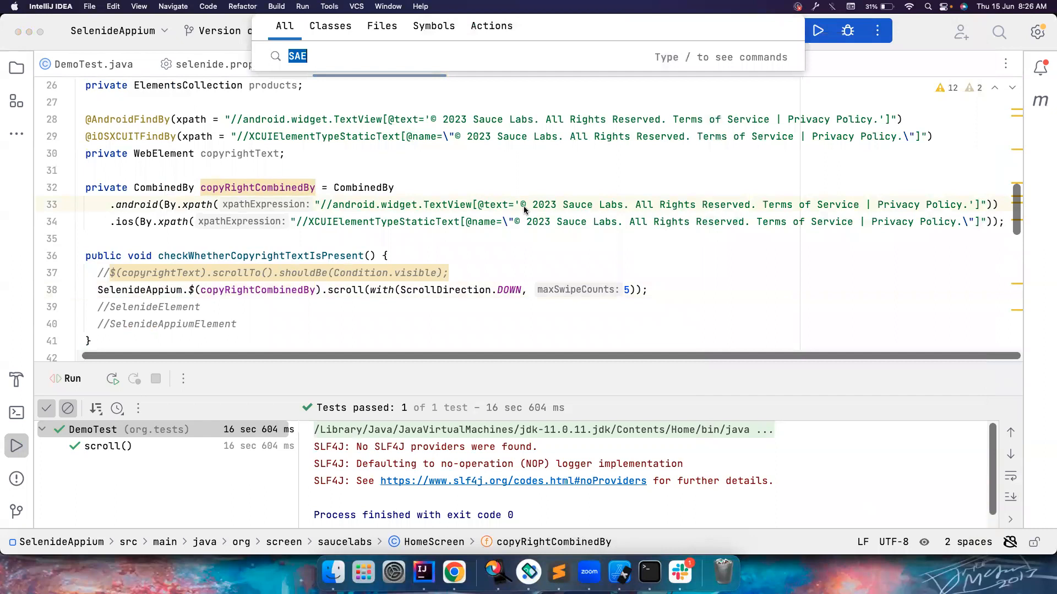
Find and open the AppiumScrollOptions and AppiumScrollTo library classes via Search Everywhere
{"action": "type", "text": "AppiumSc"}
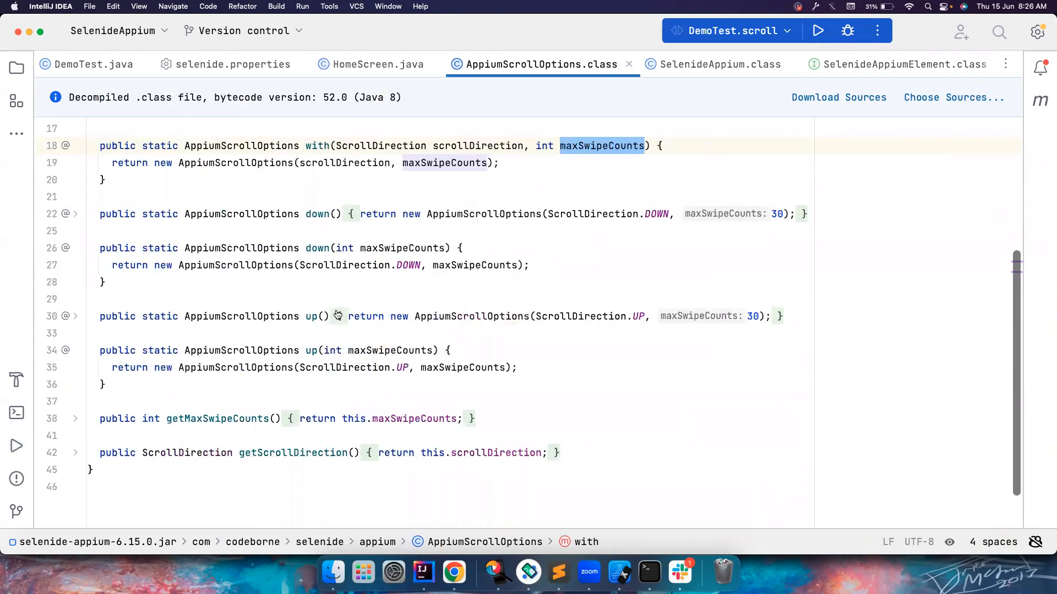
{"action": "type", "text": "AppiumSc"}
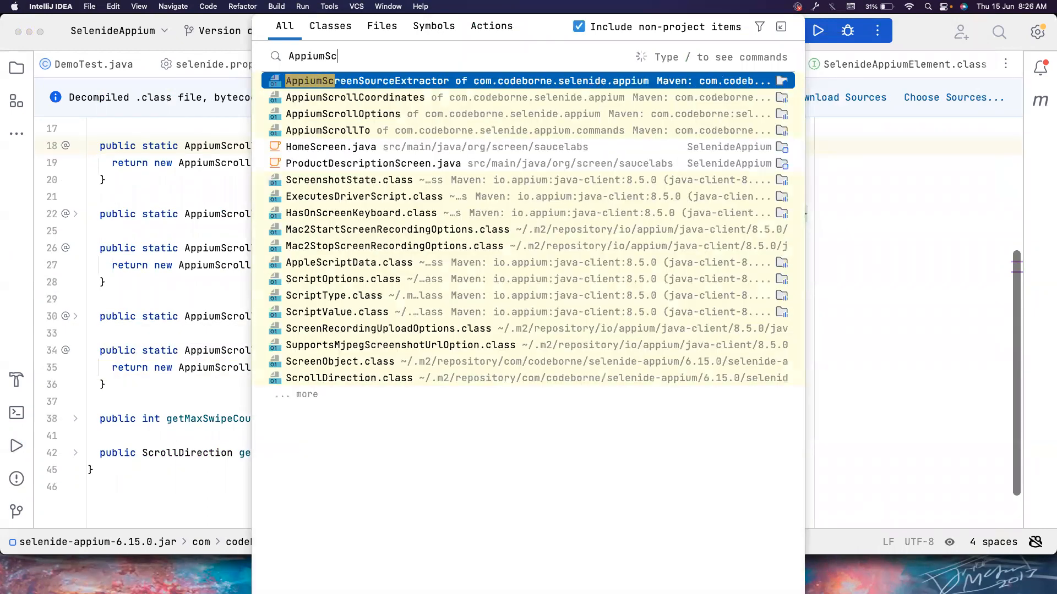
{"action": "left_click", "coordinate": [342, 113]}
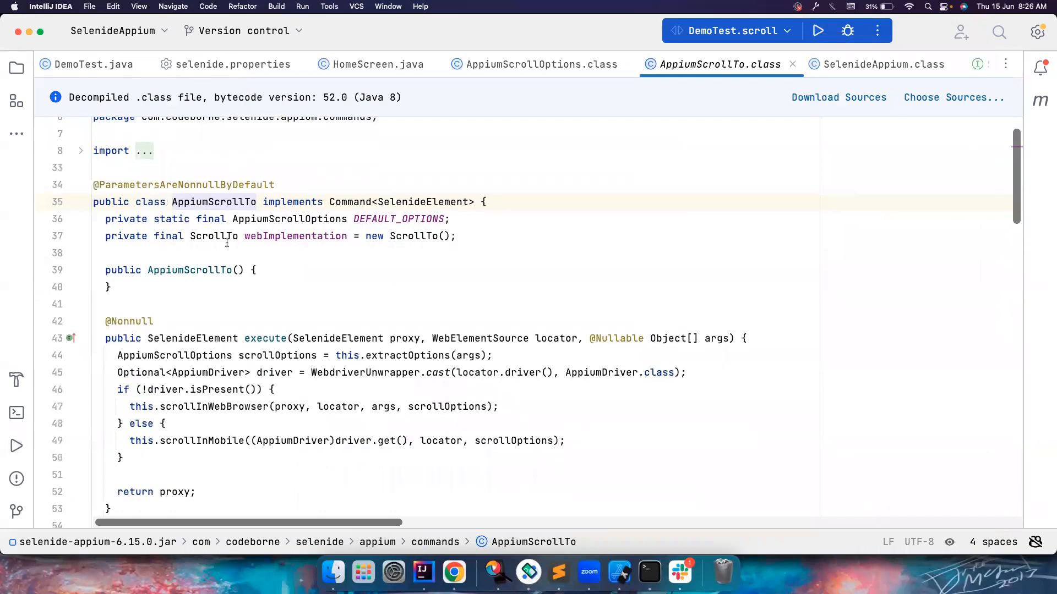
Browse through AppiumScrollTo's scroll logic, then return to the DemoTest class
{"action": "scroll", "scroll_direction": "down", "scroll_amount": 3}
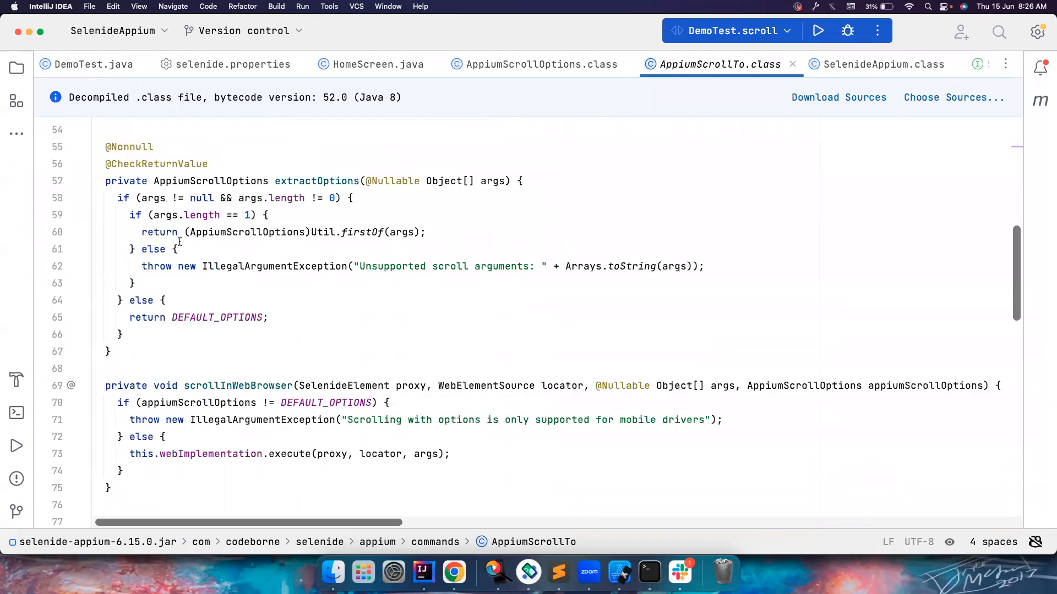
{"action": "scroll", "scroll_direction": "down", "scroll_amount": 3}
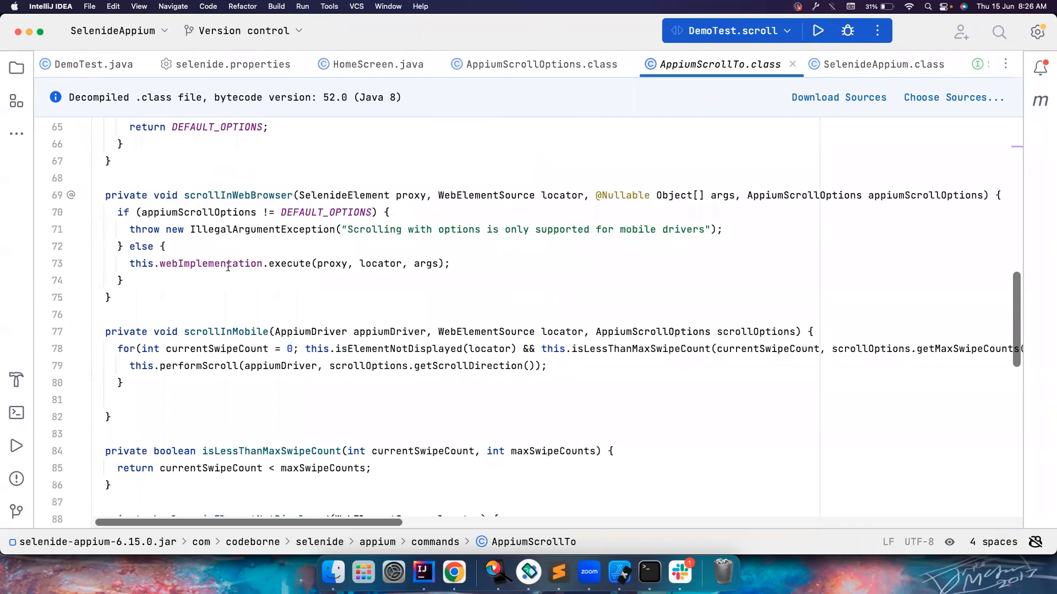
{"action": "scroll", "scroll_direction": "down", "scroll_amount": 3}
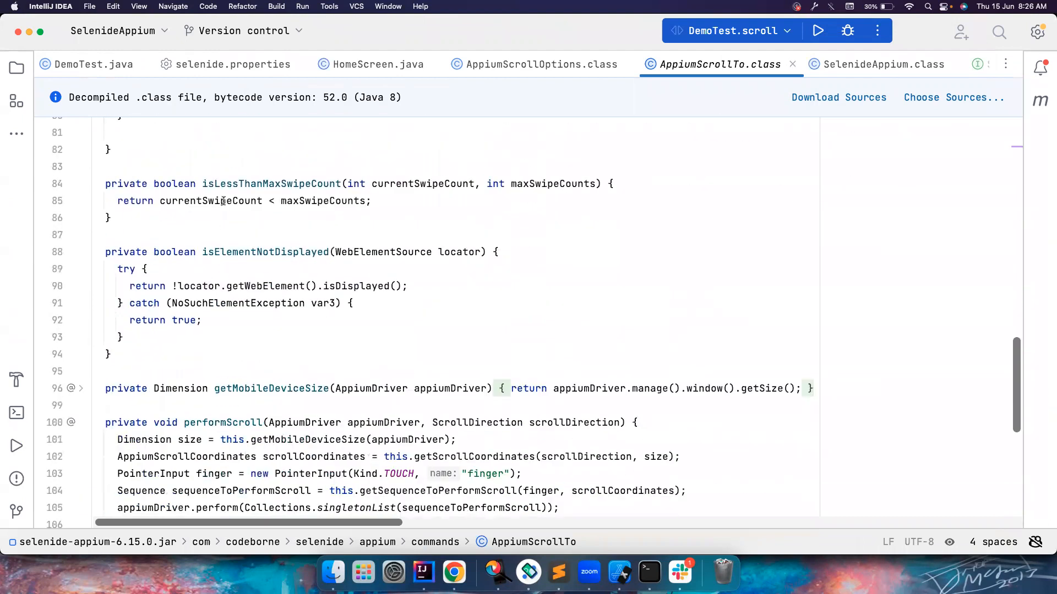
{"action": "scroll", "scroll_direction": "down", "scroll_amount": 3}
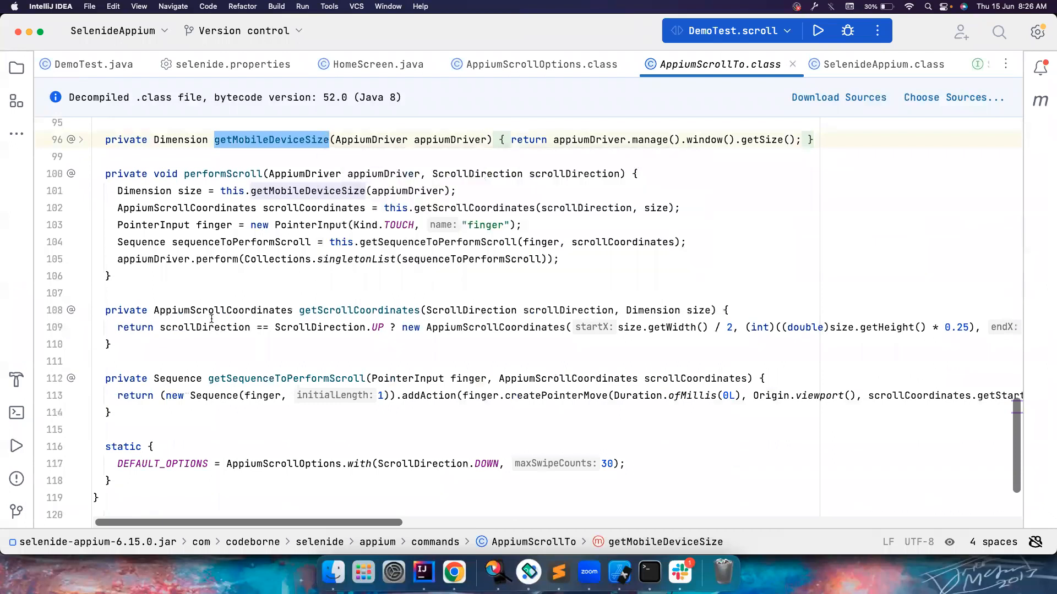
{"action": "scroll", "scroll_direction": "down", "scroll_amount": 3}
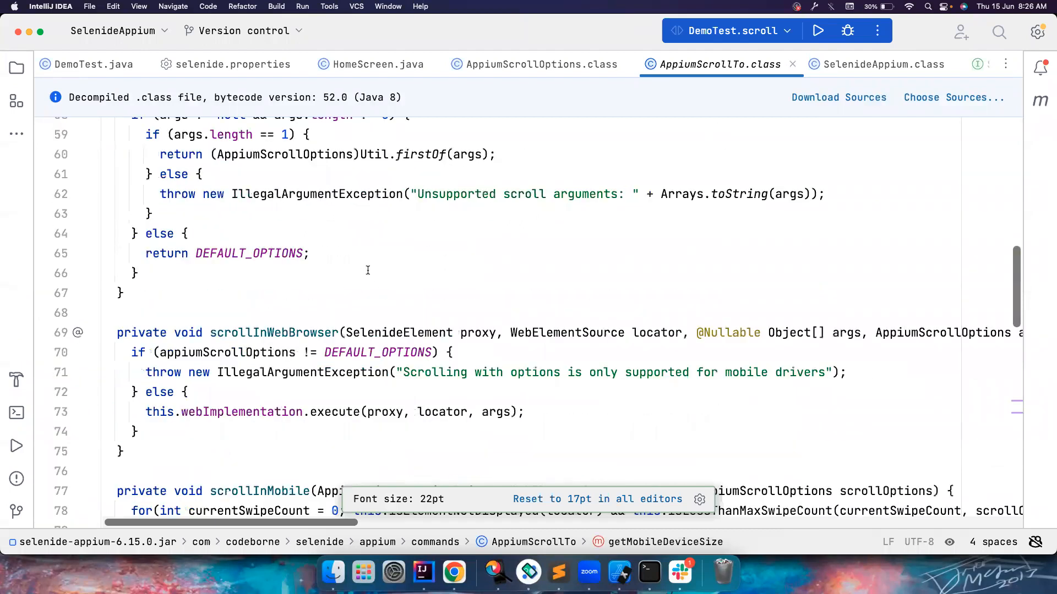
{"action": "left_click", "coordinate": [93, 64]}
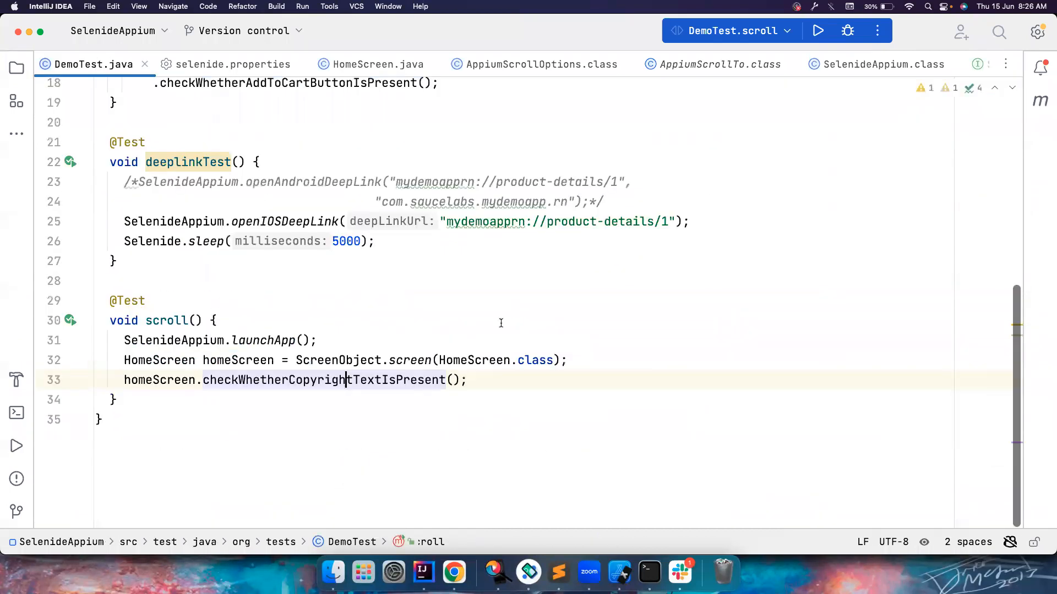